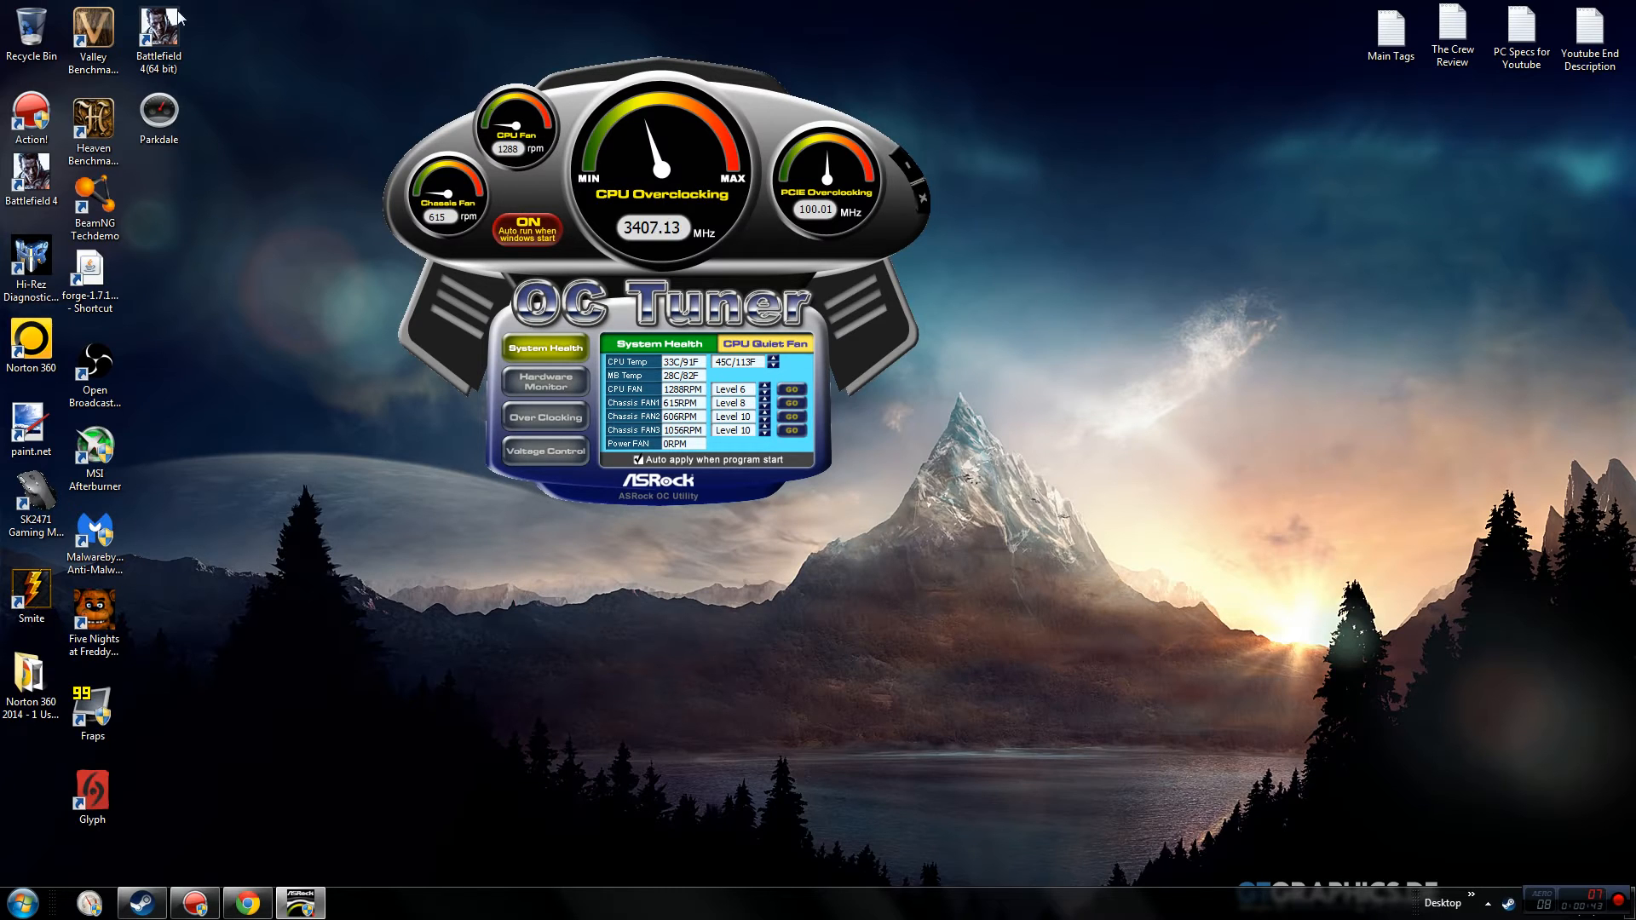
{"action": "mouse_move", "coordinate": [493, 7]}
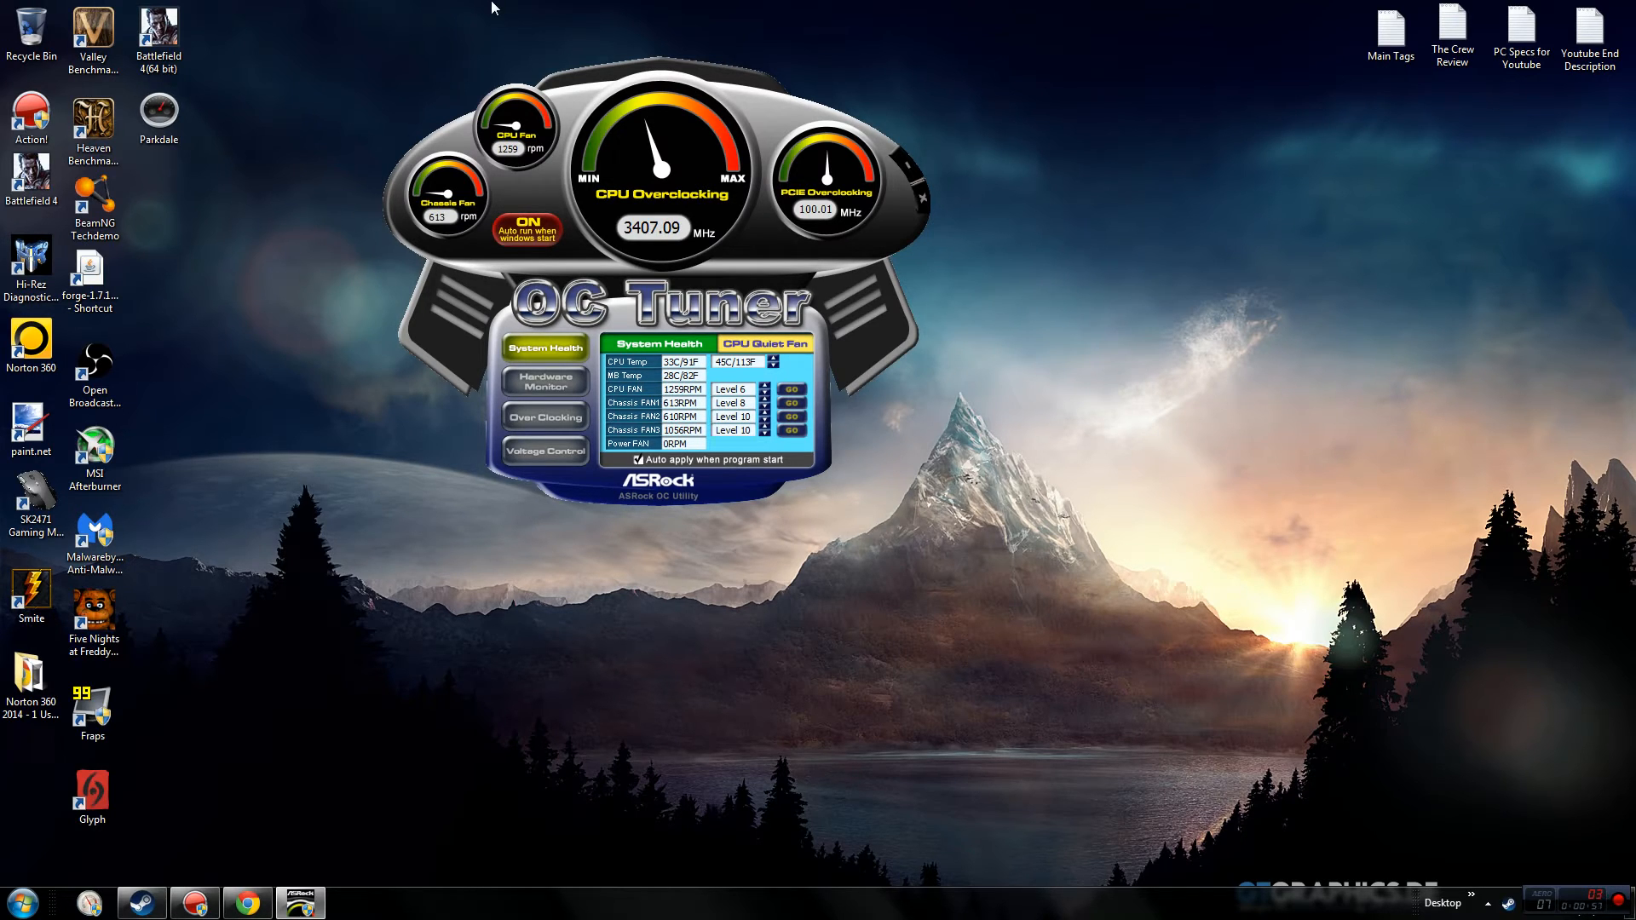
{"action": "mouse_move", "coordinate": [892, 57]}
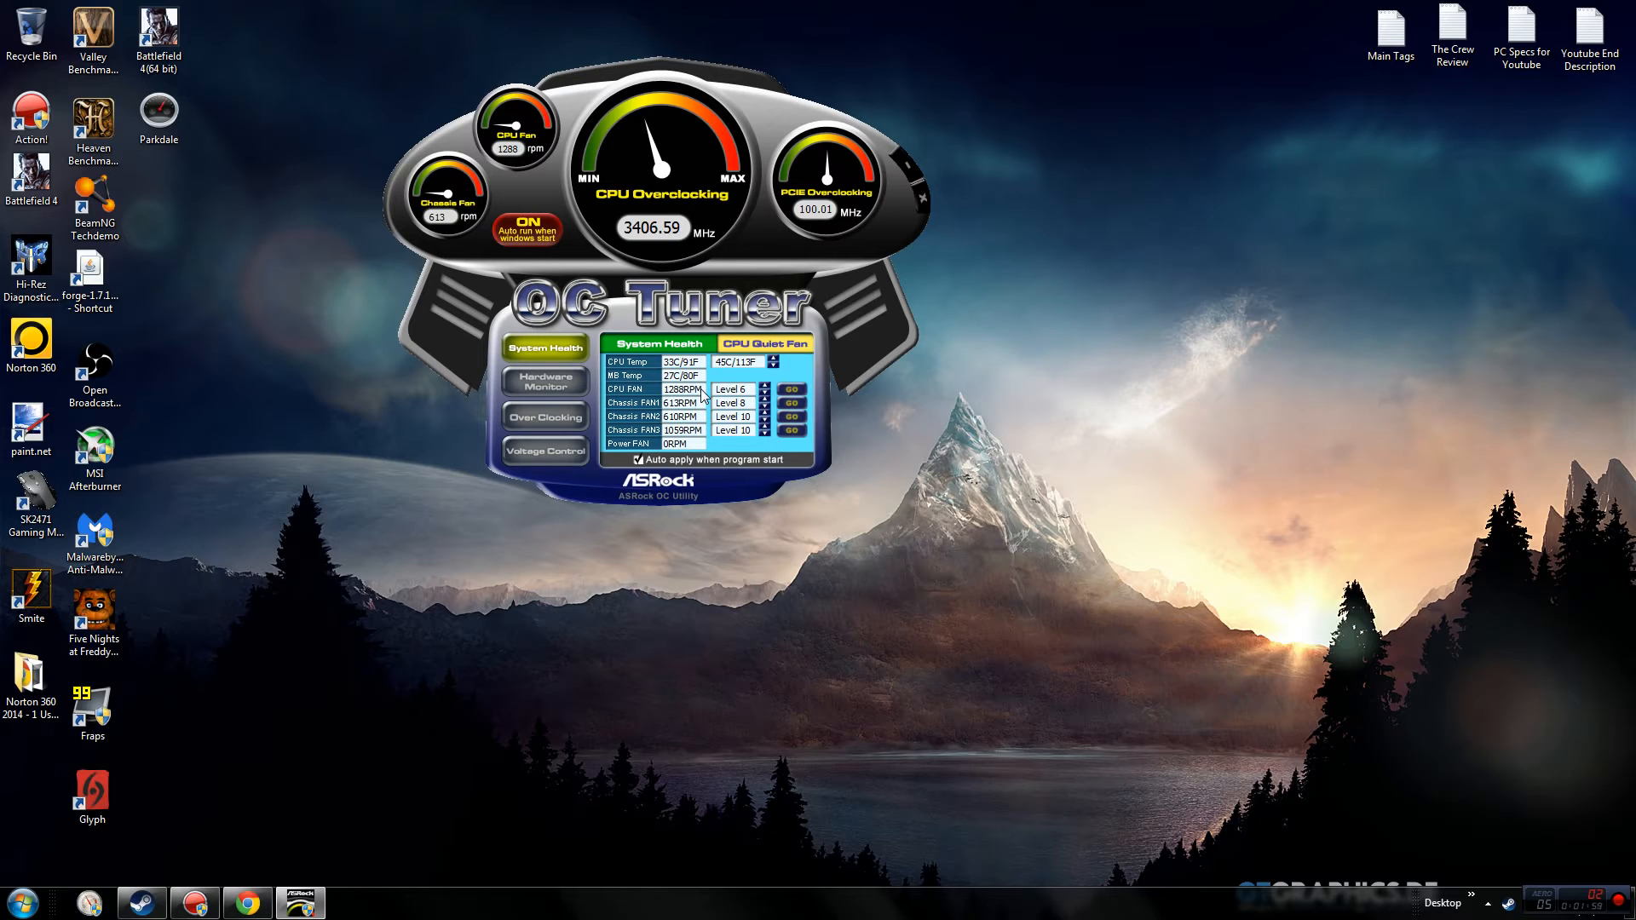
{"action": "mouse_move", "coordinate": [939, 402]}
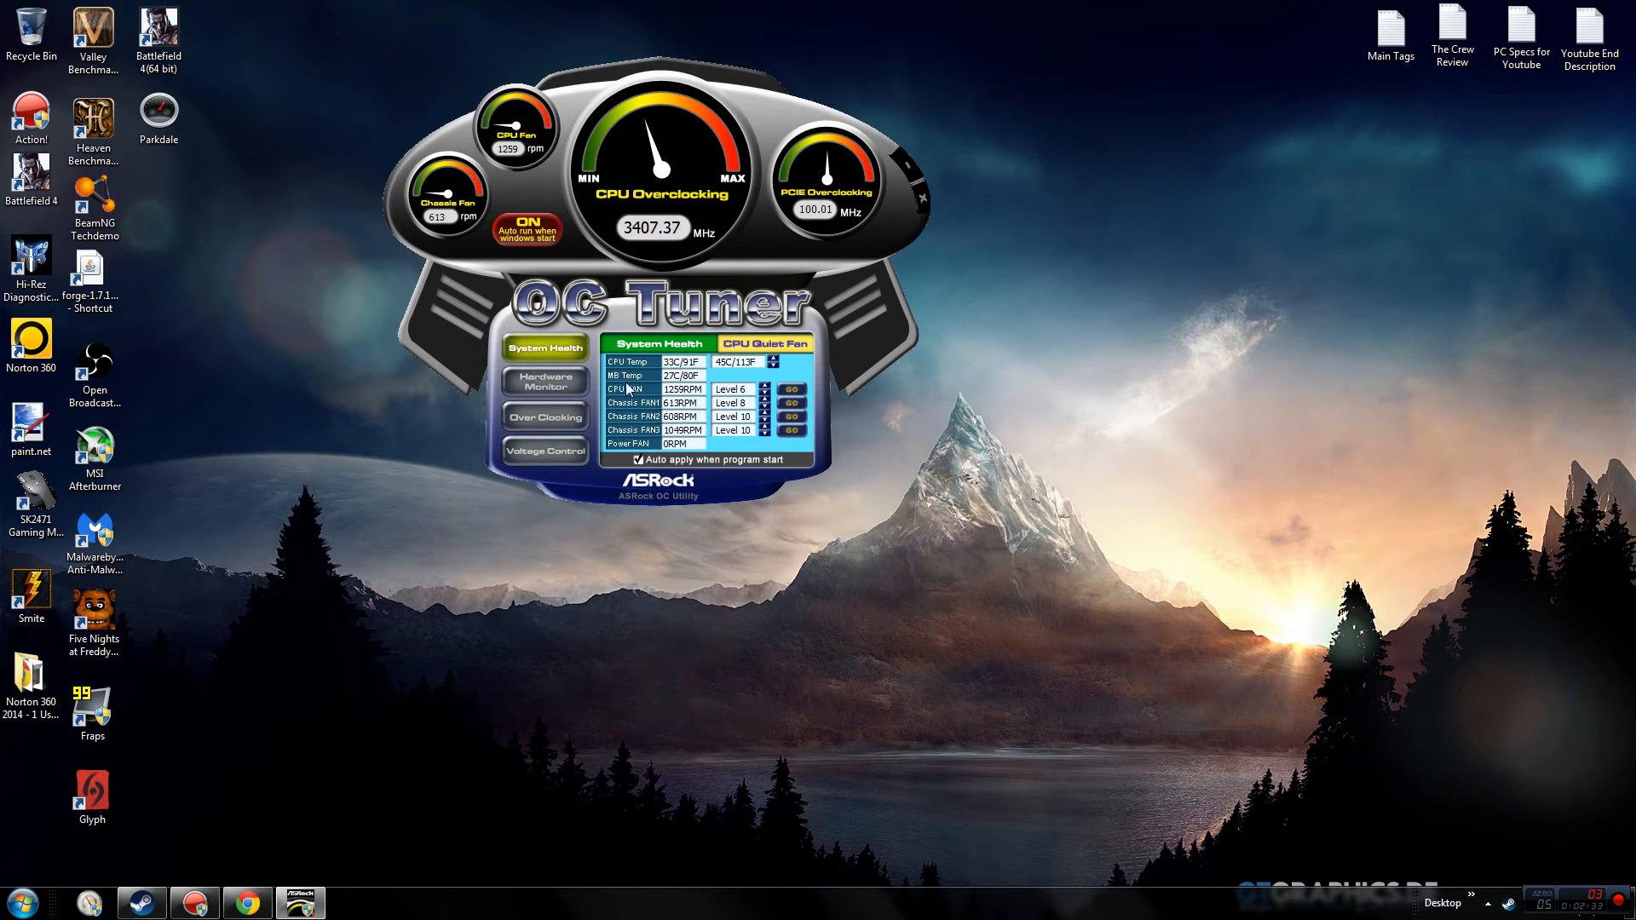
Switch to the Hardware Monitor page, where CPU and voltage readings remain blank
{"action": "left_click", "coordinate": [544, 381]}
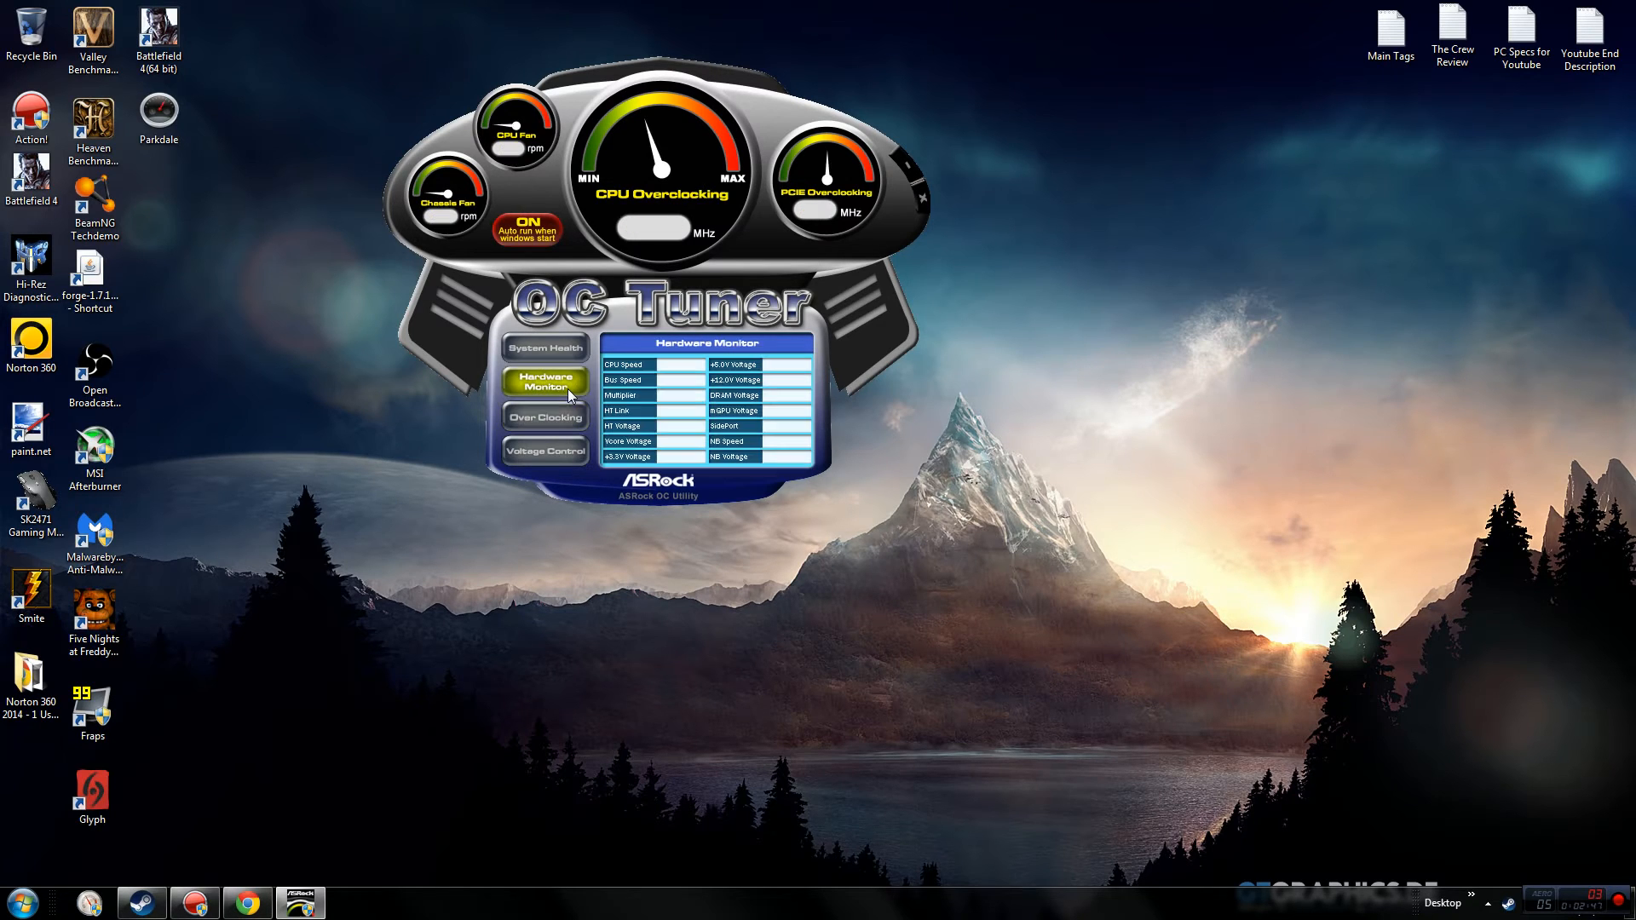
Show the Over Clocking page: CPU frequency 201, multiplier 17.0, PCIE 100, HT x10
{"action": "left_click", "coordinate": [544, 417]}
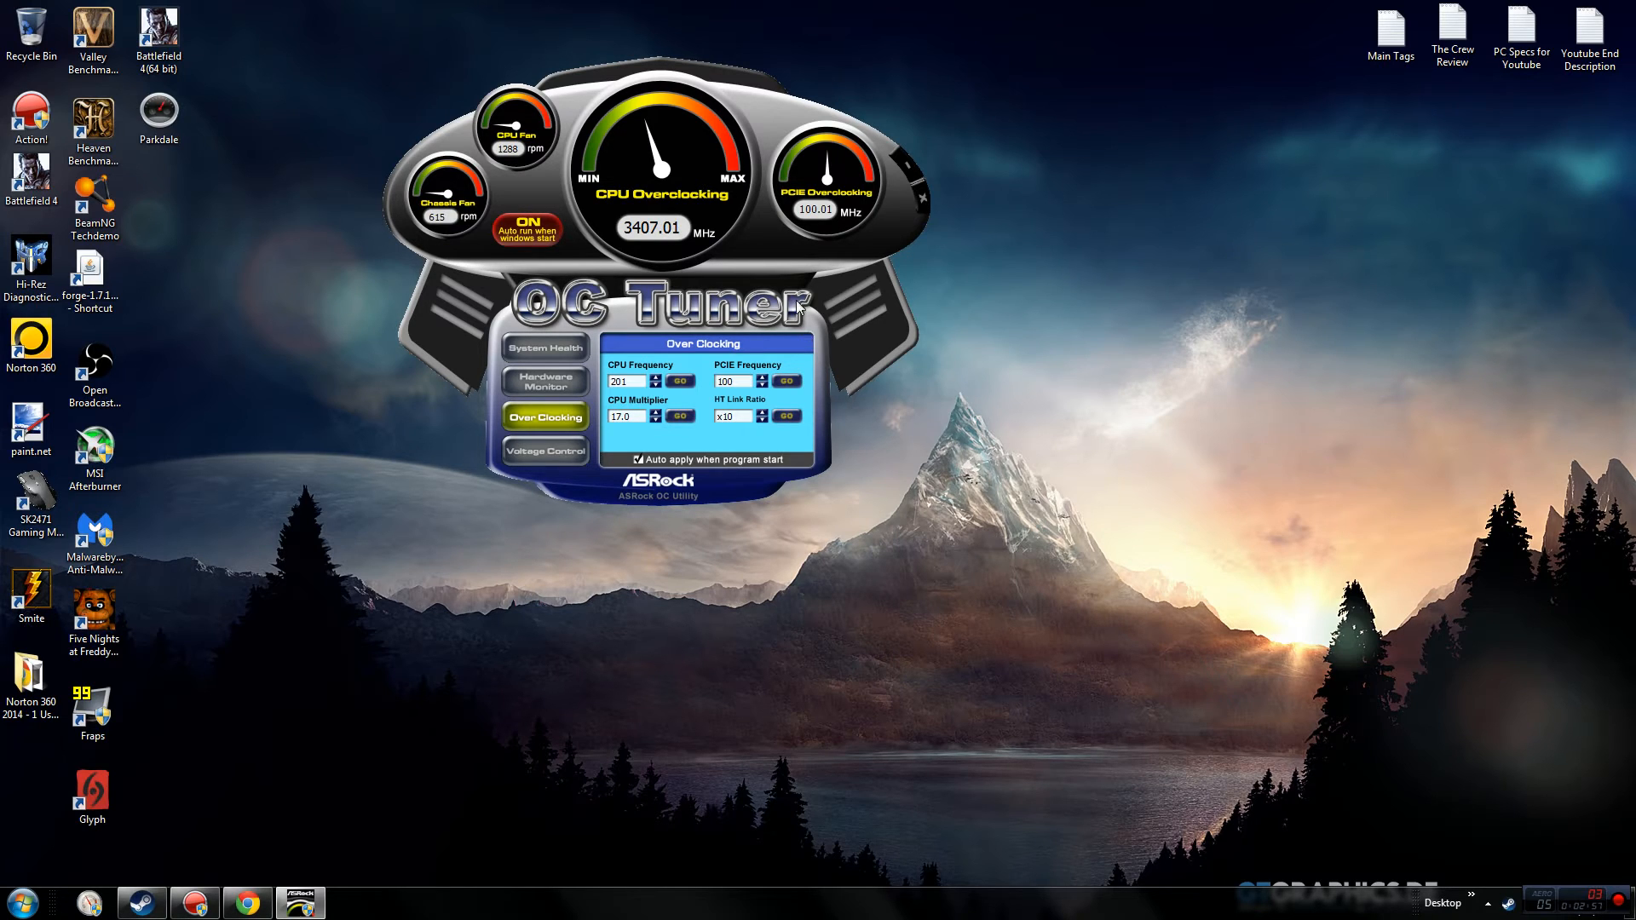
{"action": "mouse_move", "coordinate": [991, 188]}
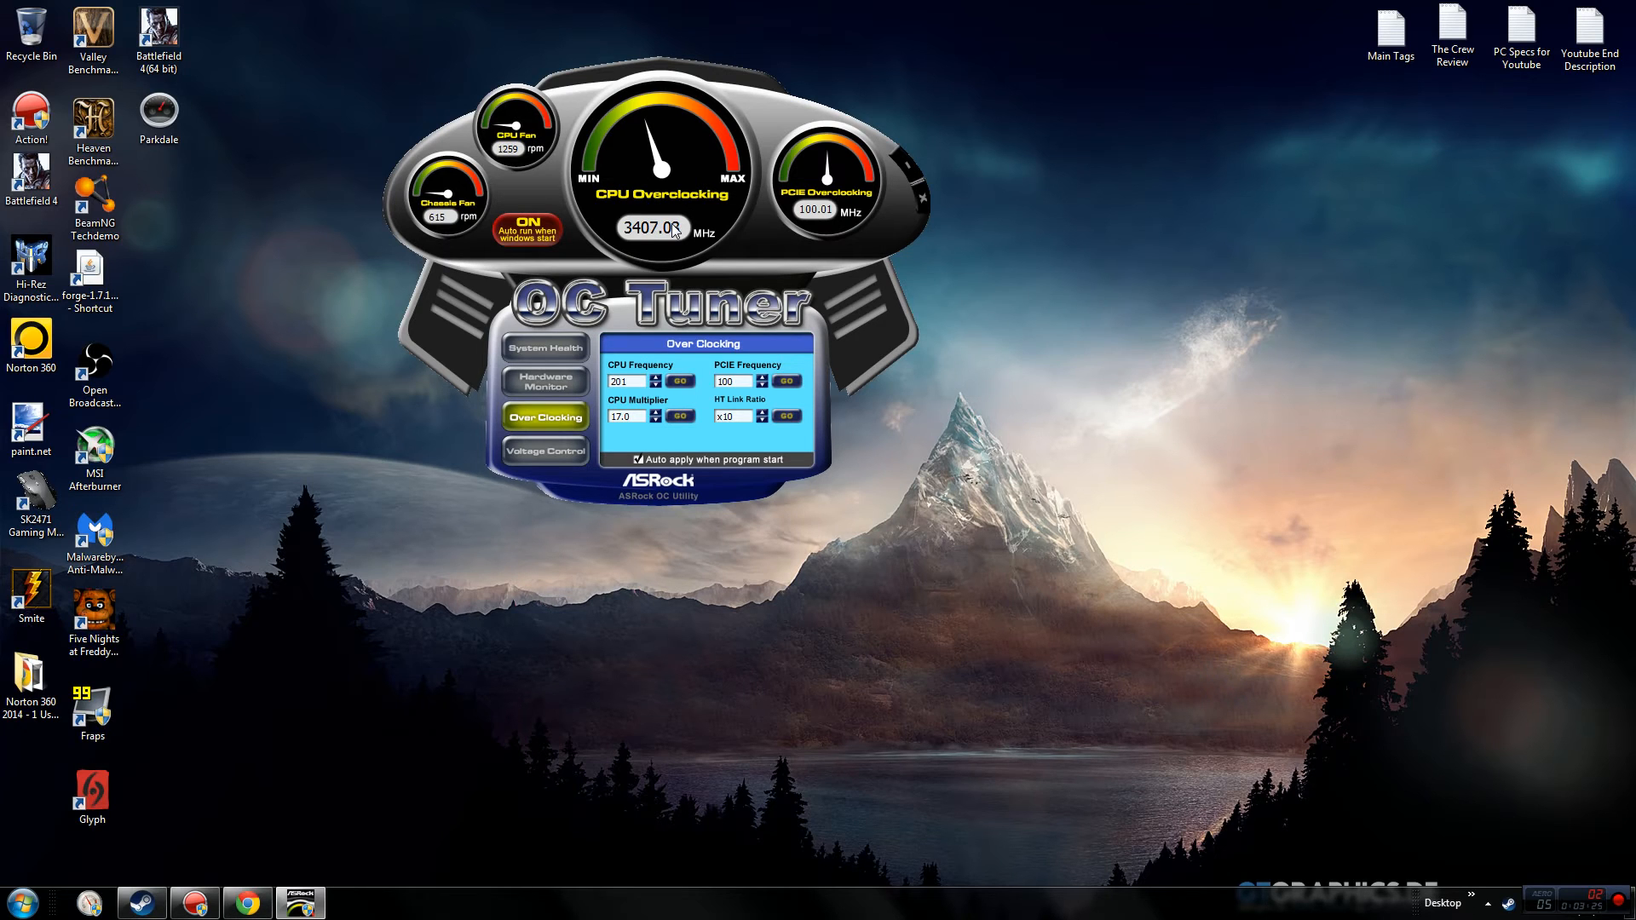
{"action": "mouse_move", "coordinate": [615, 471]}
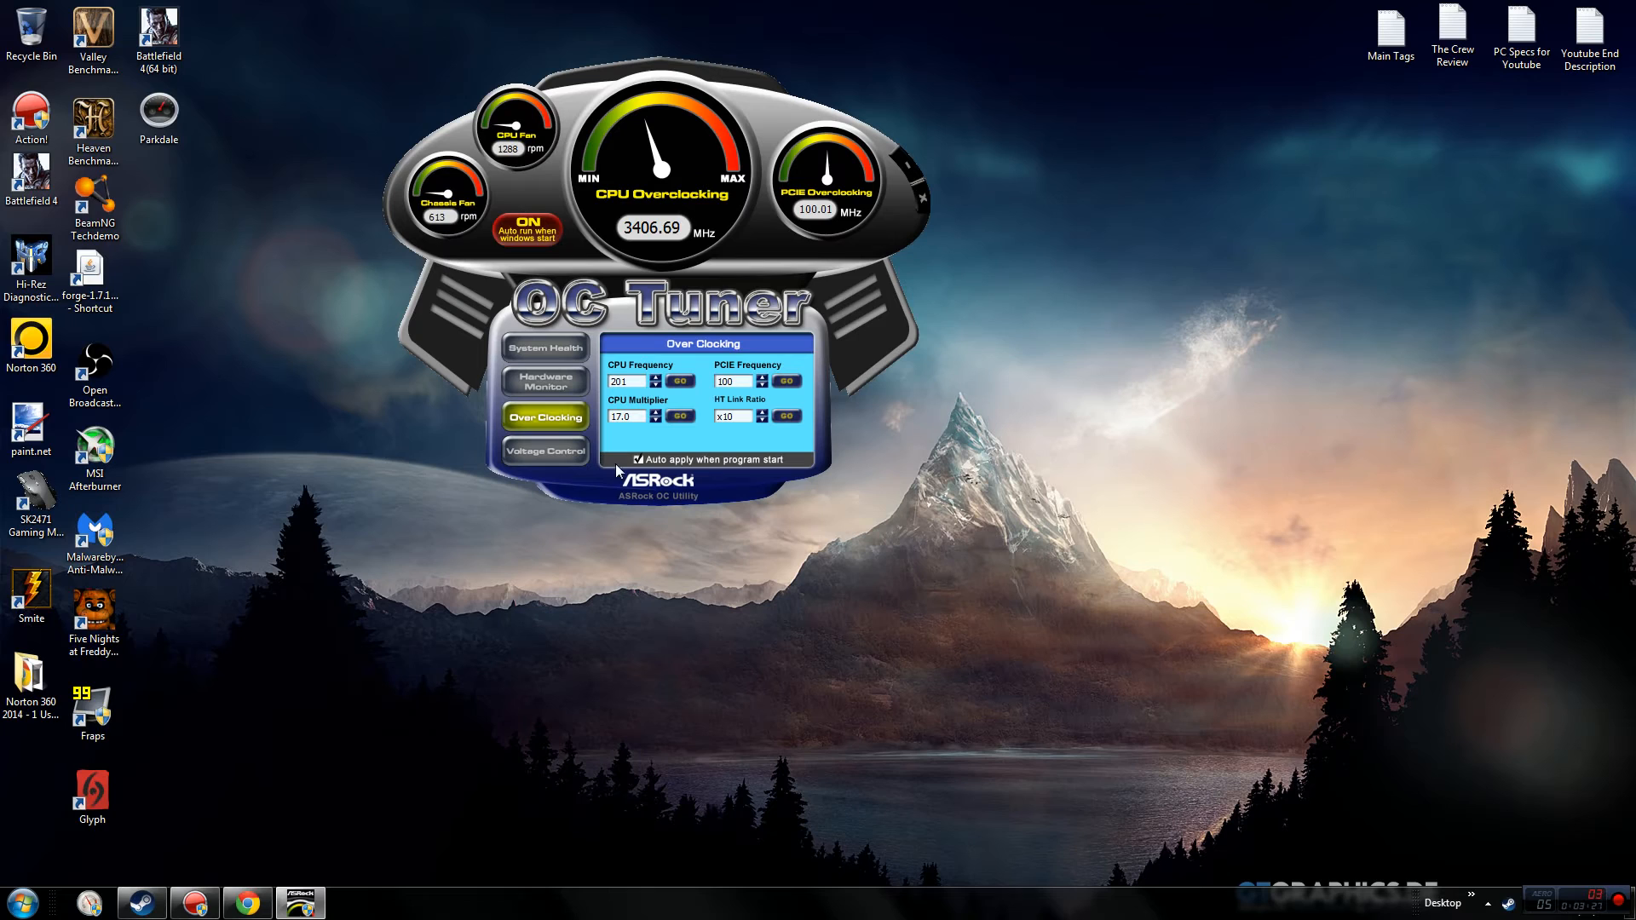
{"action": "mouse_move", "coordinate": [747, 154]}
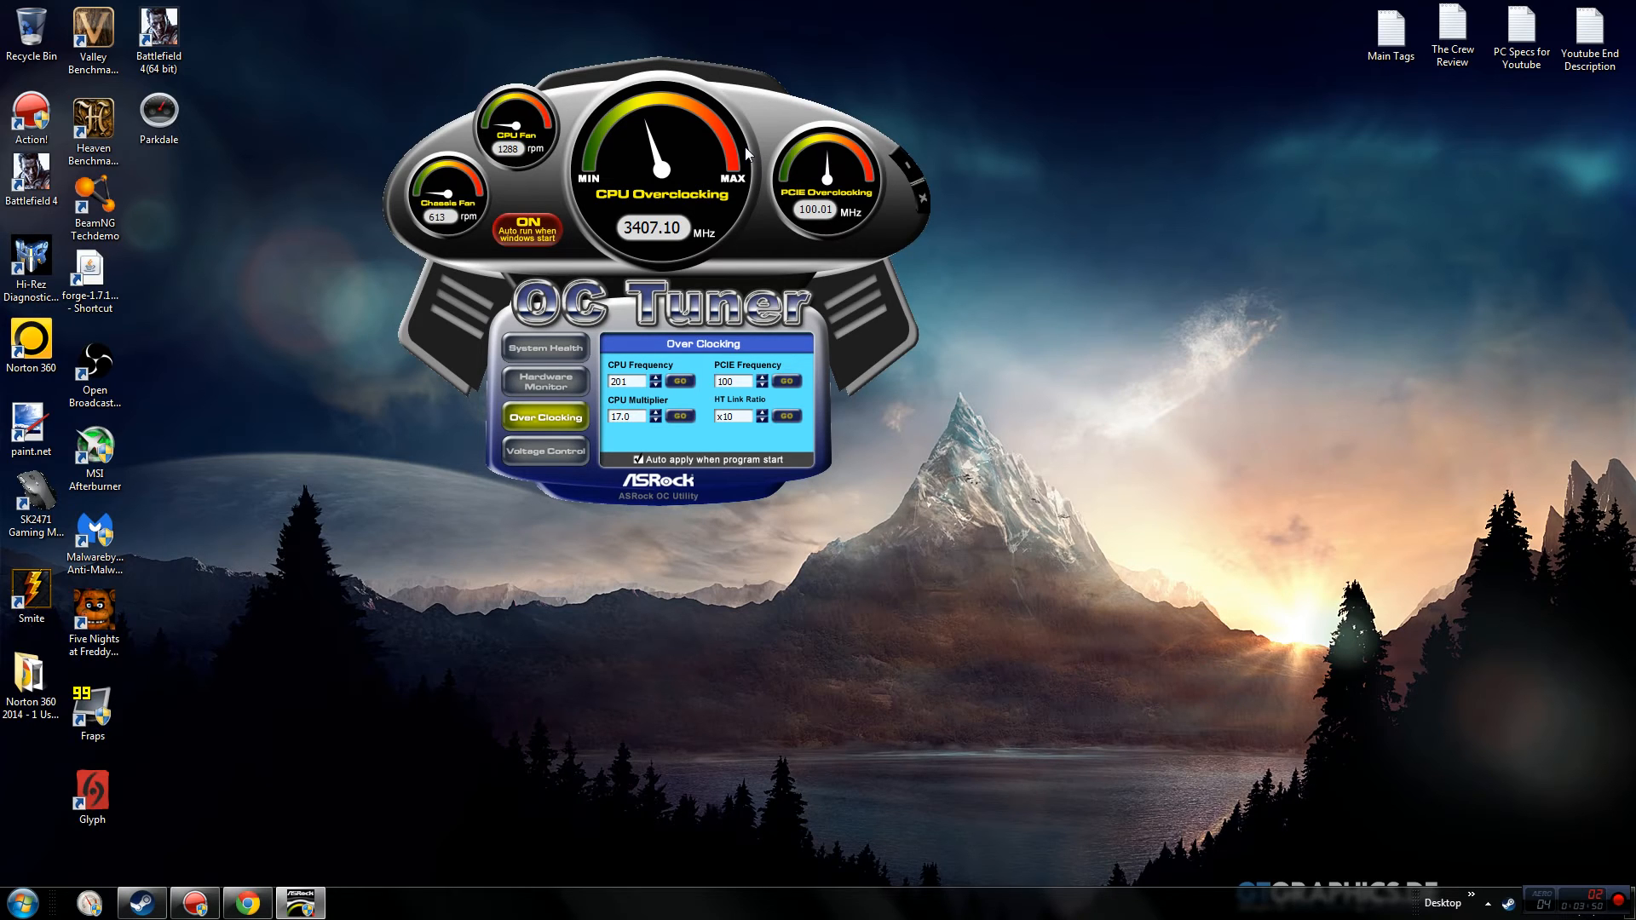
Show the Voltage Control page: CPU 1.4250, DRAM 1.547, NB 1.1000, HT 1.200
{"action": "left_click", "coordinate": [544, 450]}
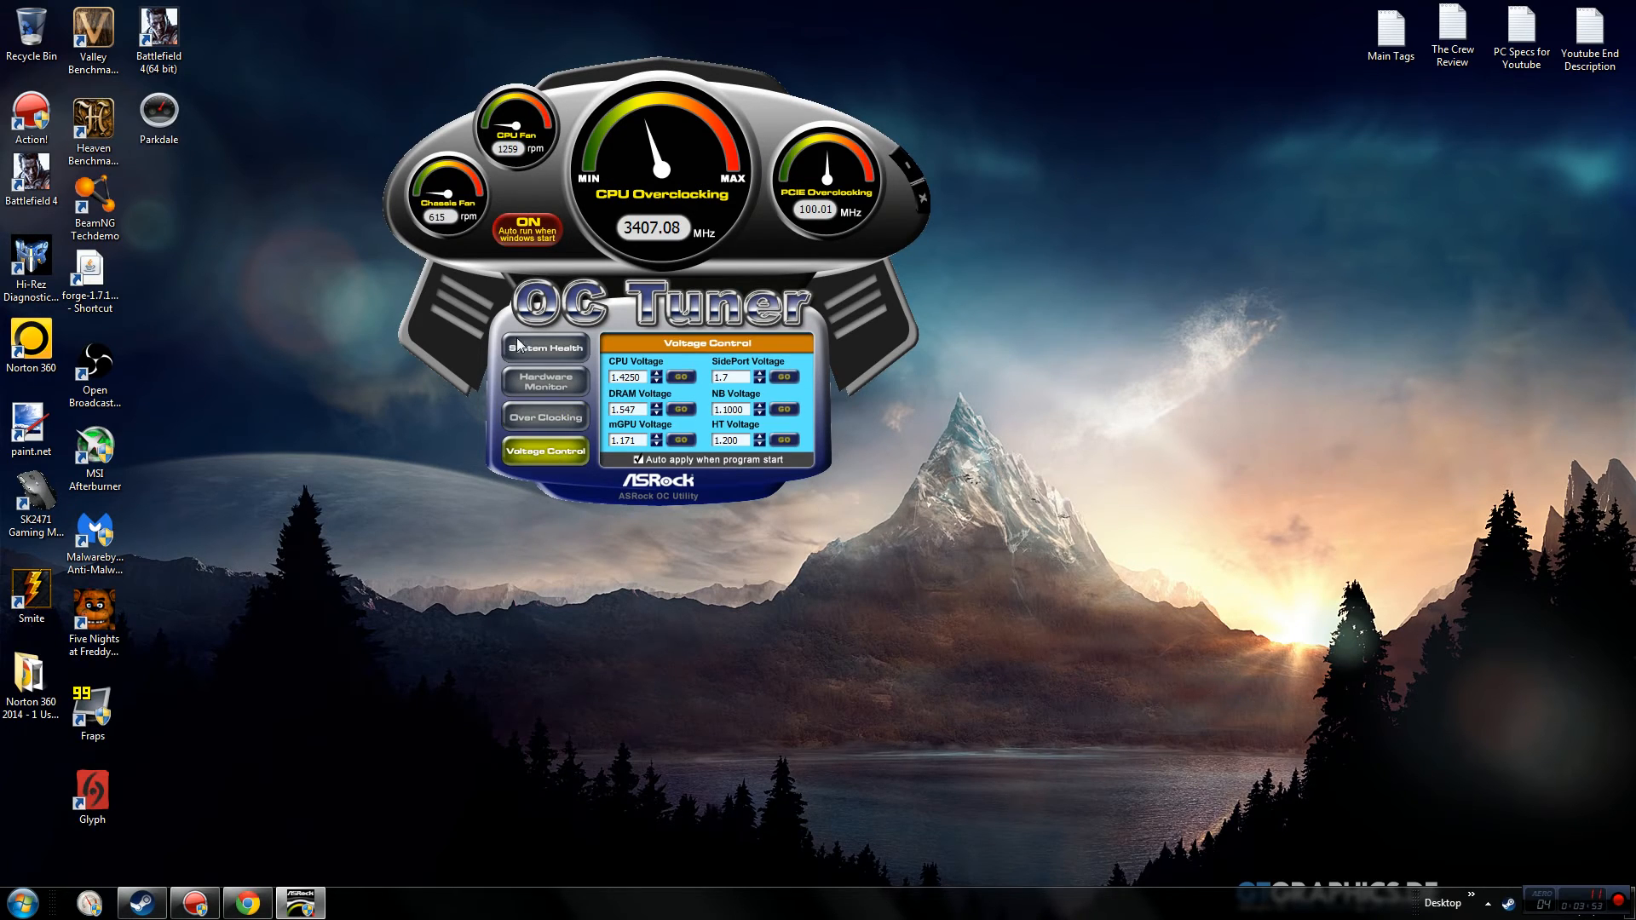
{"action": "mouse_move", "coordinate": [396, 367]}
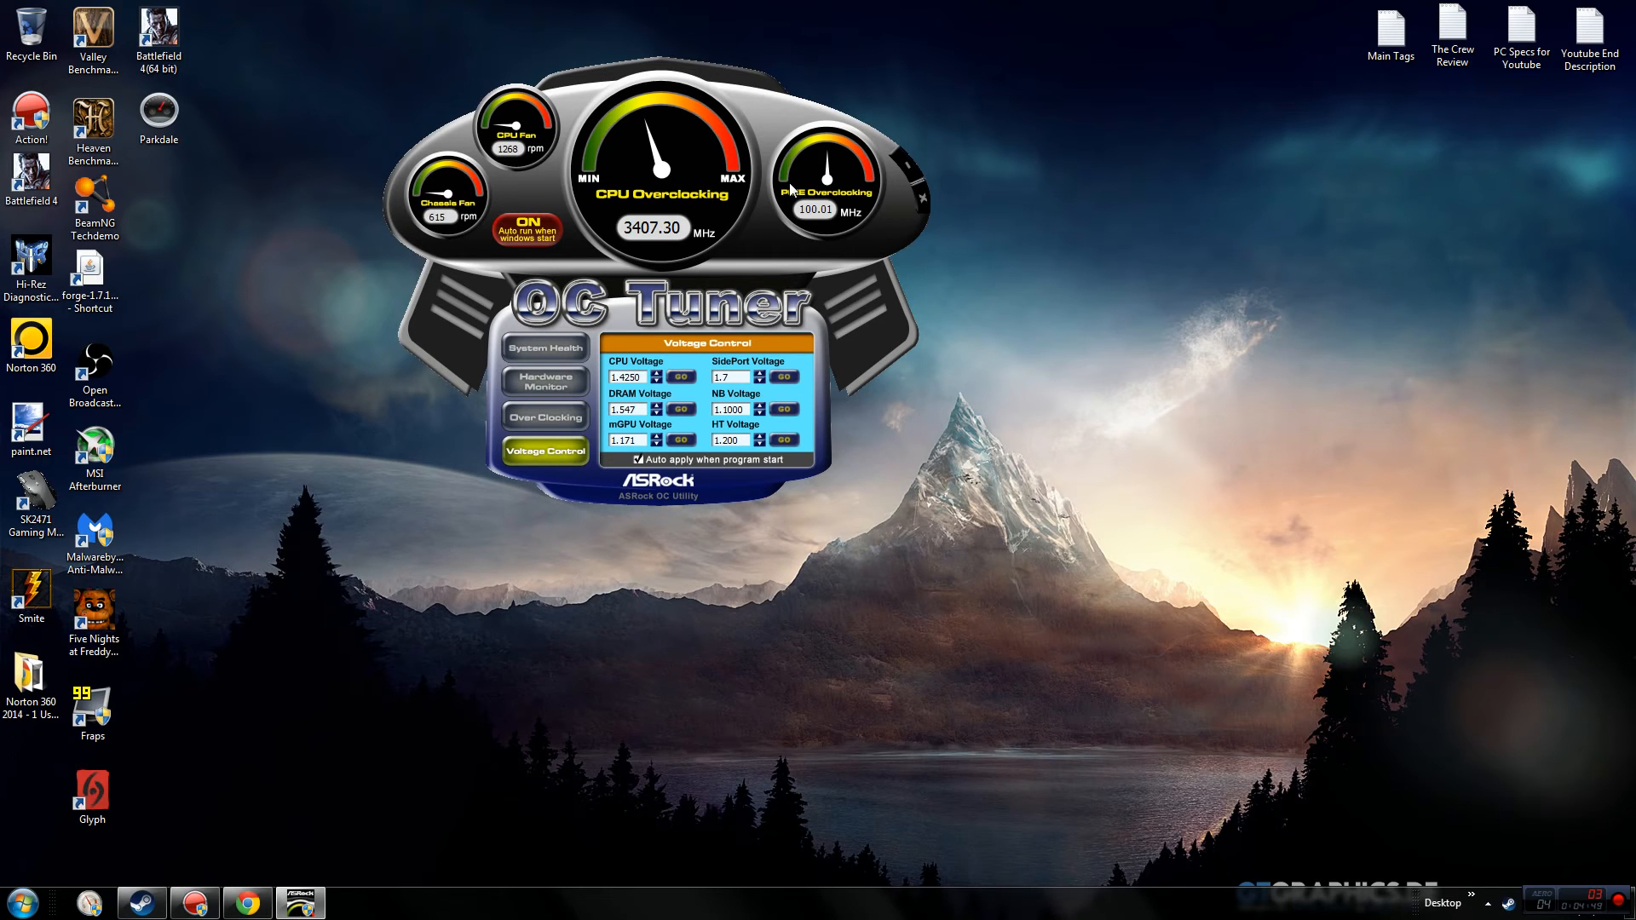
Raise CPU voltage, push the multiplier to 18.5 (~3708 MHz), then lower it back
{"action": "left_click", "coordinate": [657, 373]}
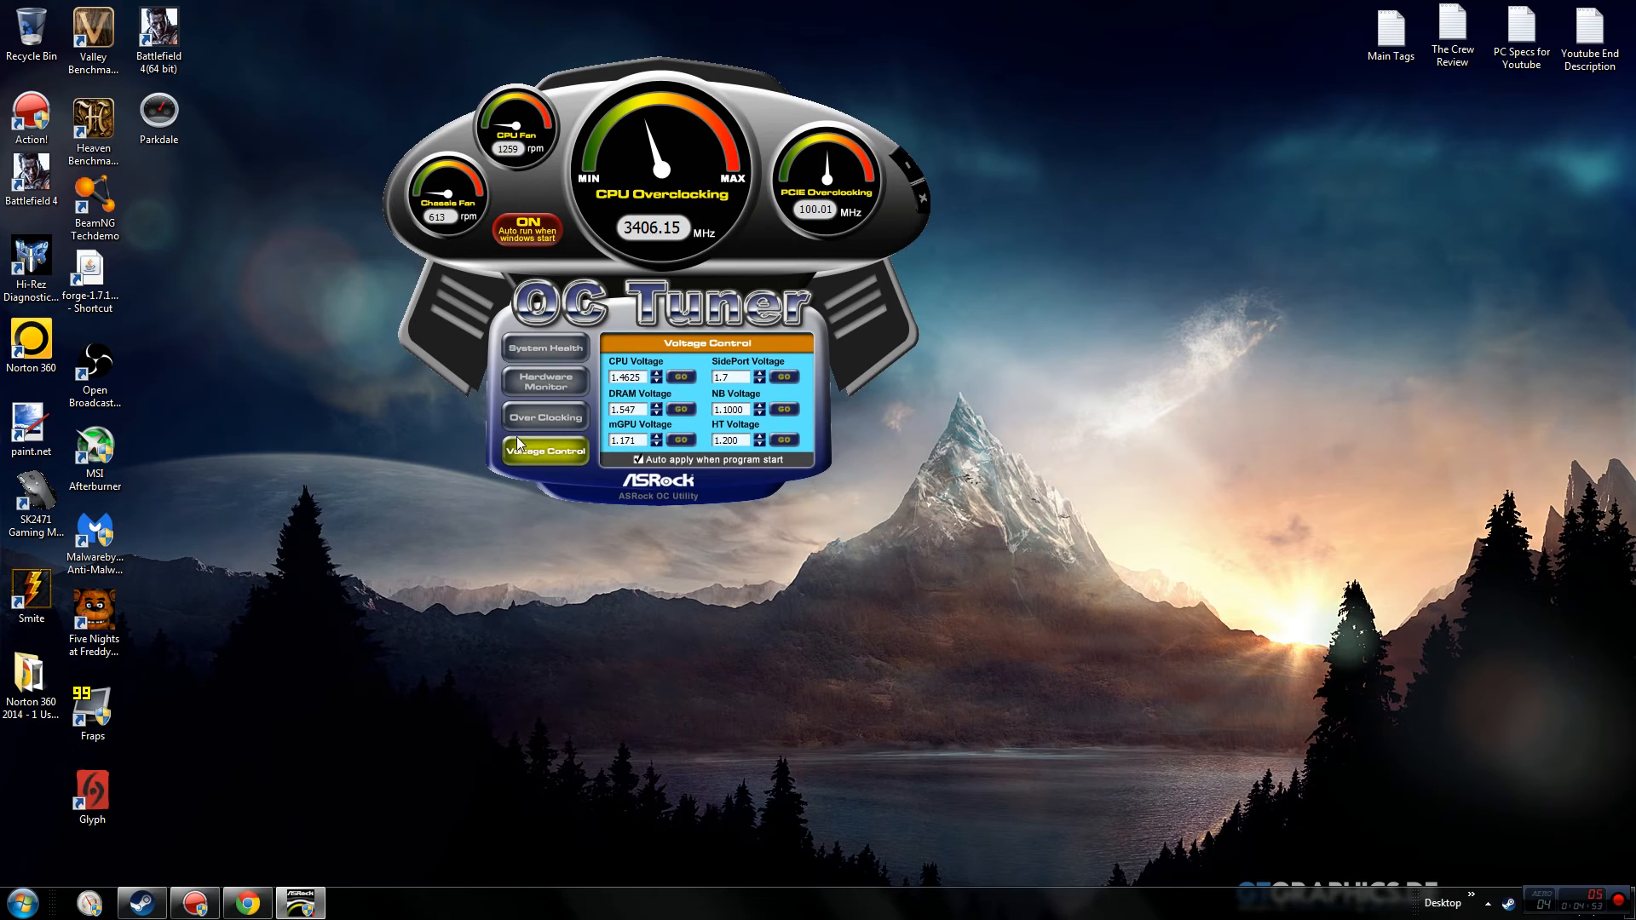
{"action": "left_click", "coordinate": [543, 417]}
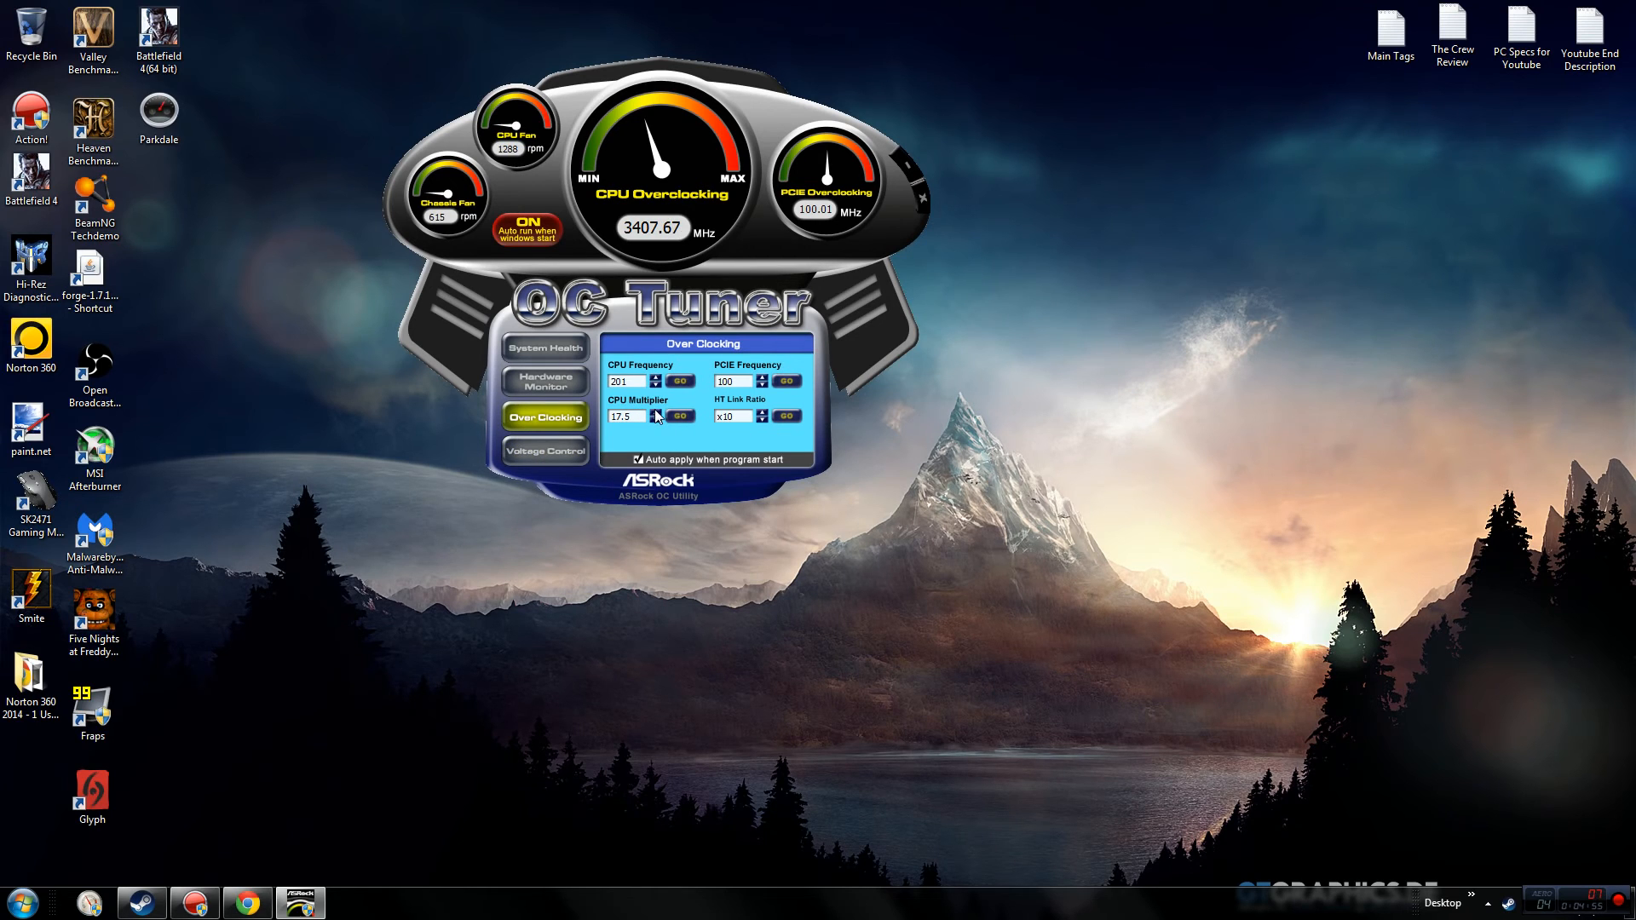
{"action": "left_click", "coordinate": [658, 411]}
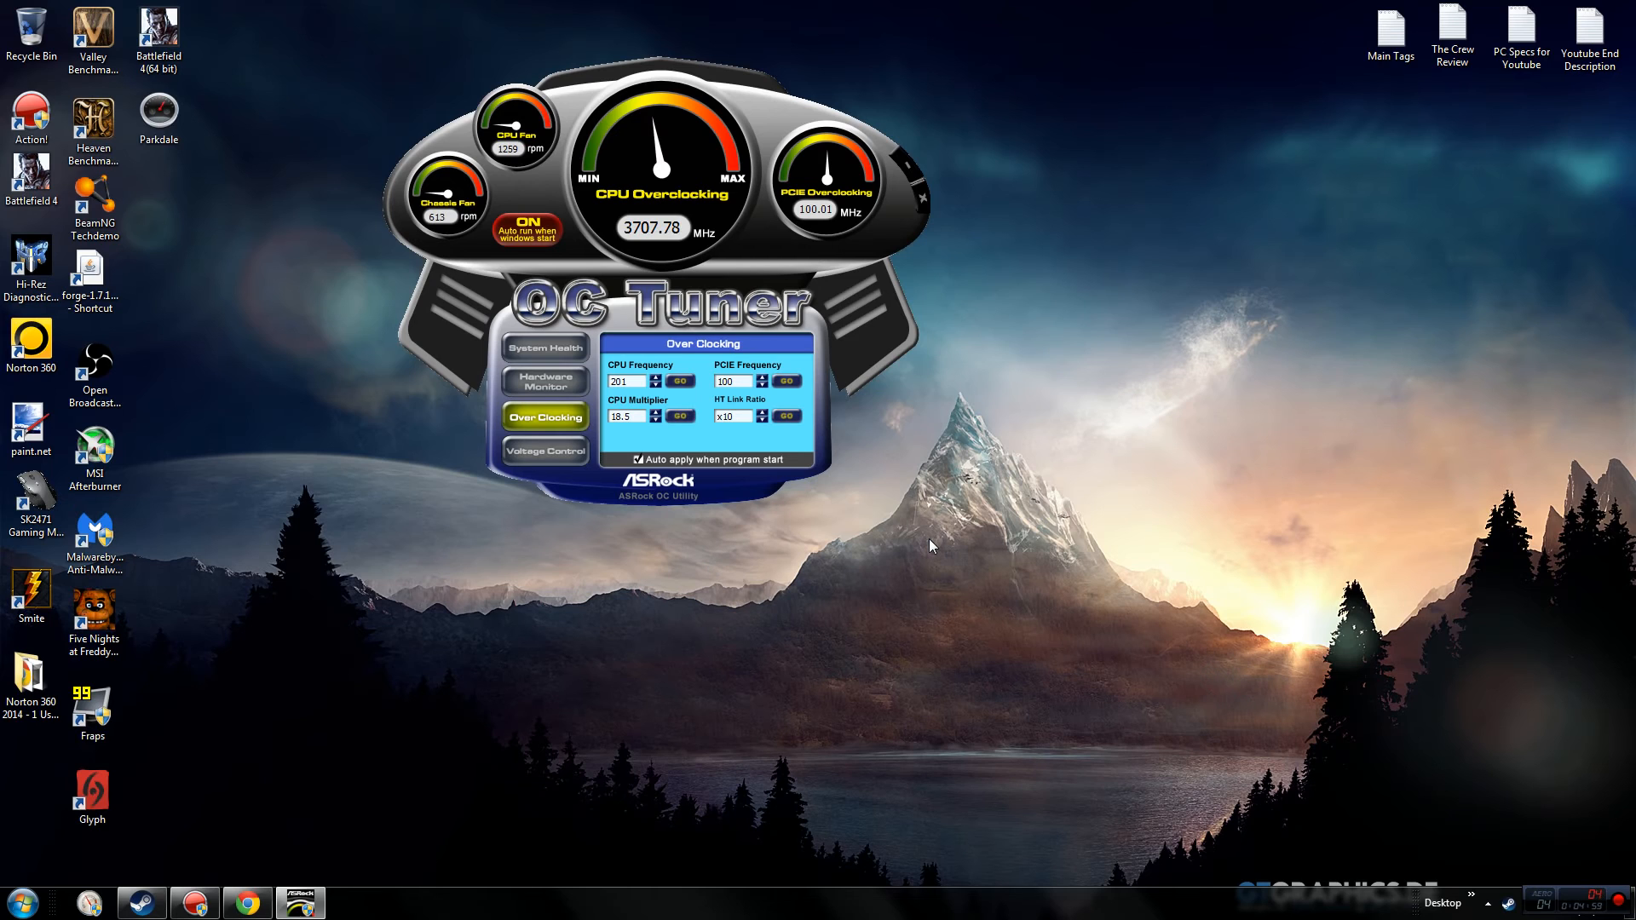
{"action": "mouse_move", "coordinate": [921, 9]}
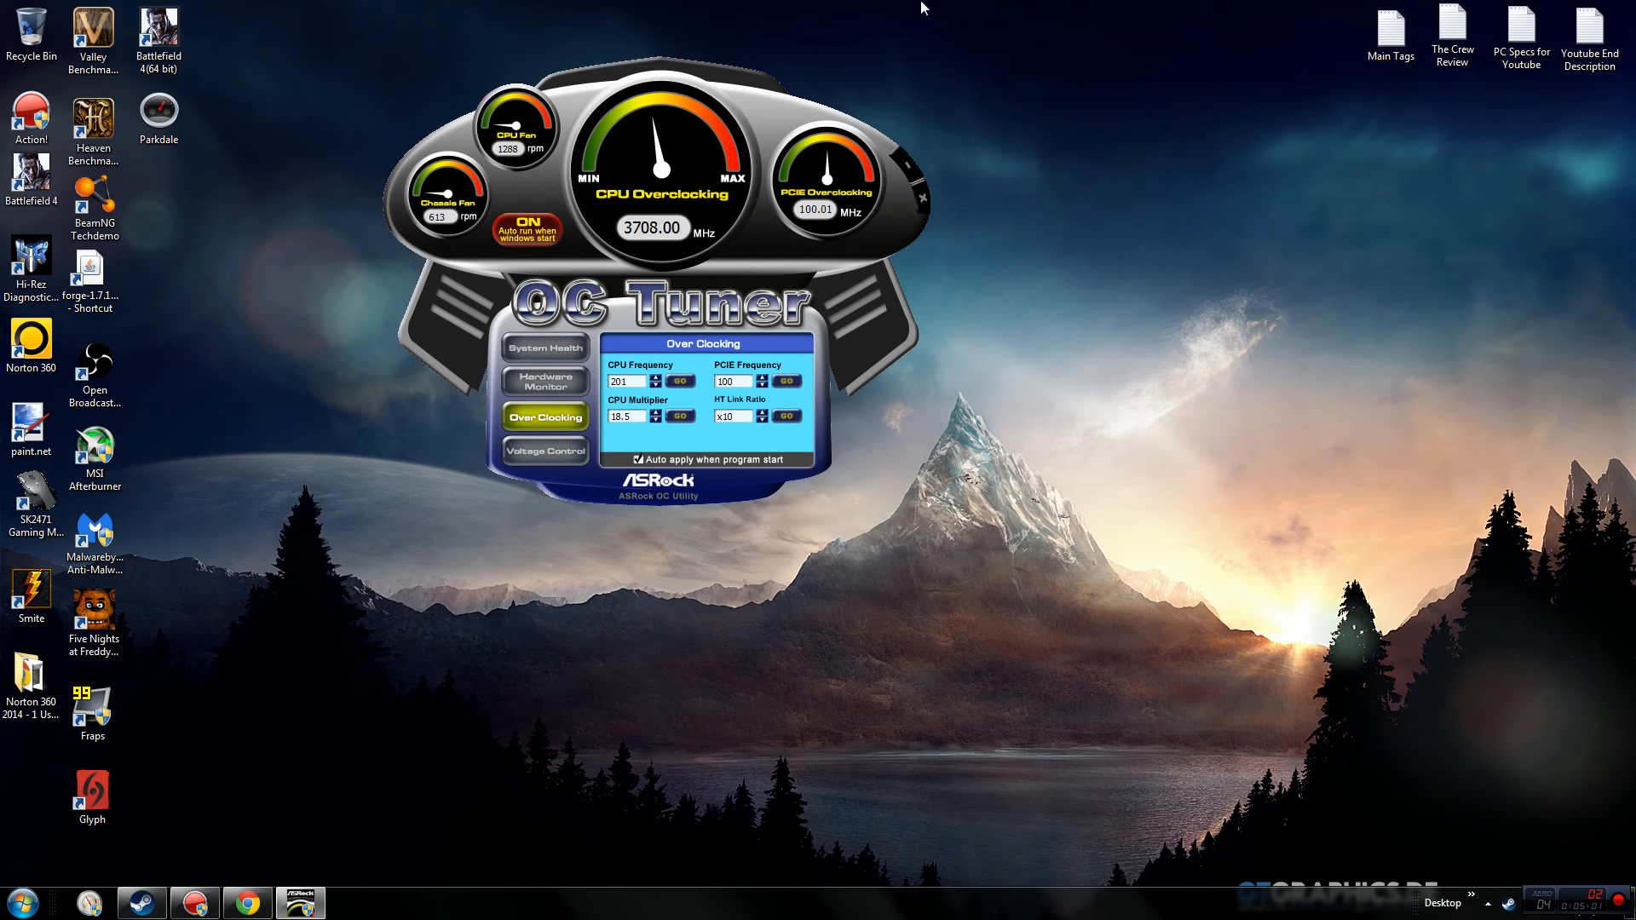
{"action": "left_click", "coordinate": [656, 421]}
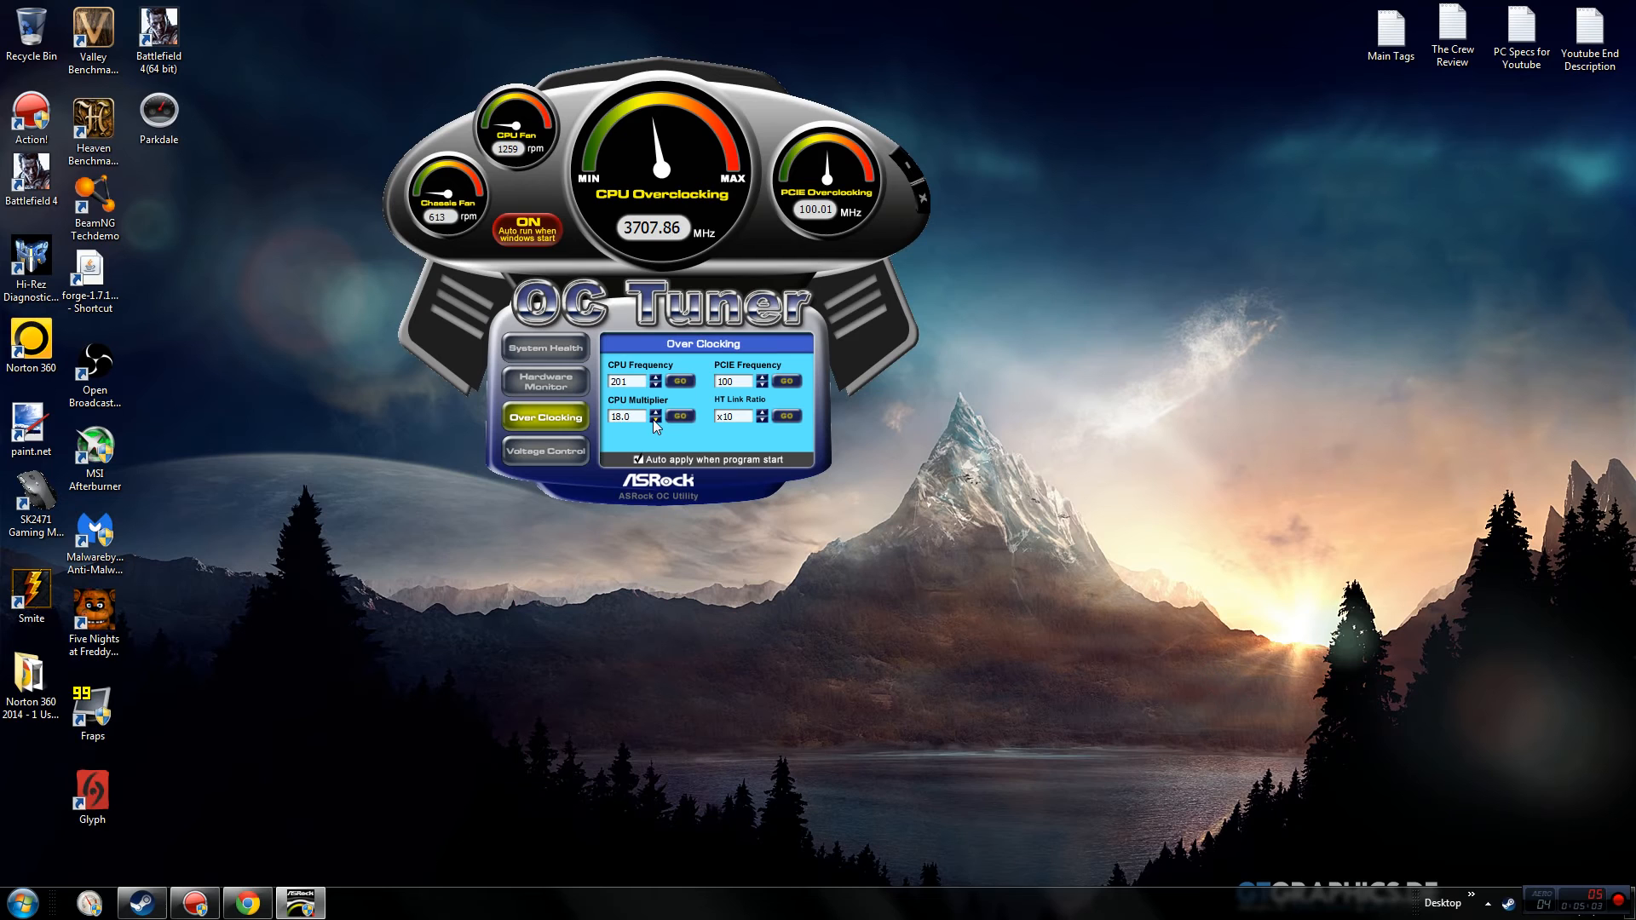
{"action": "left_click", "coordinate": [544, 451]}
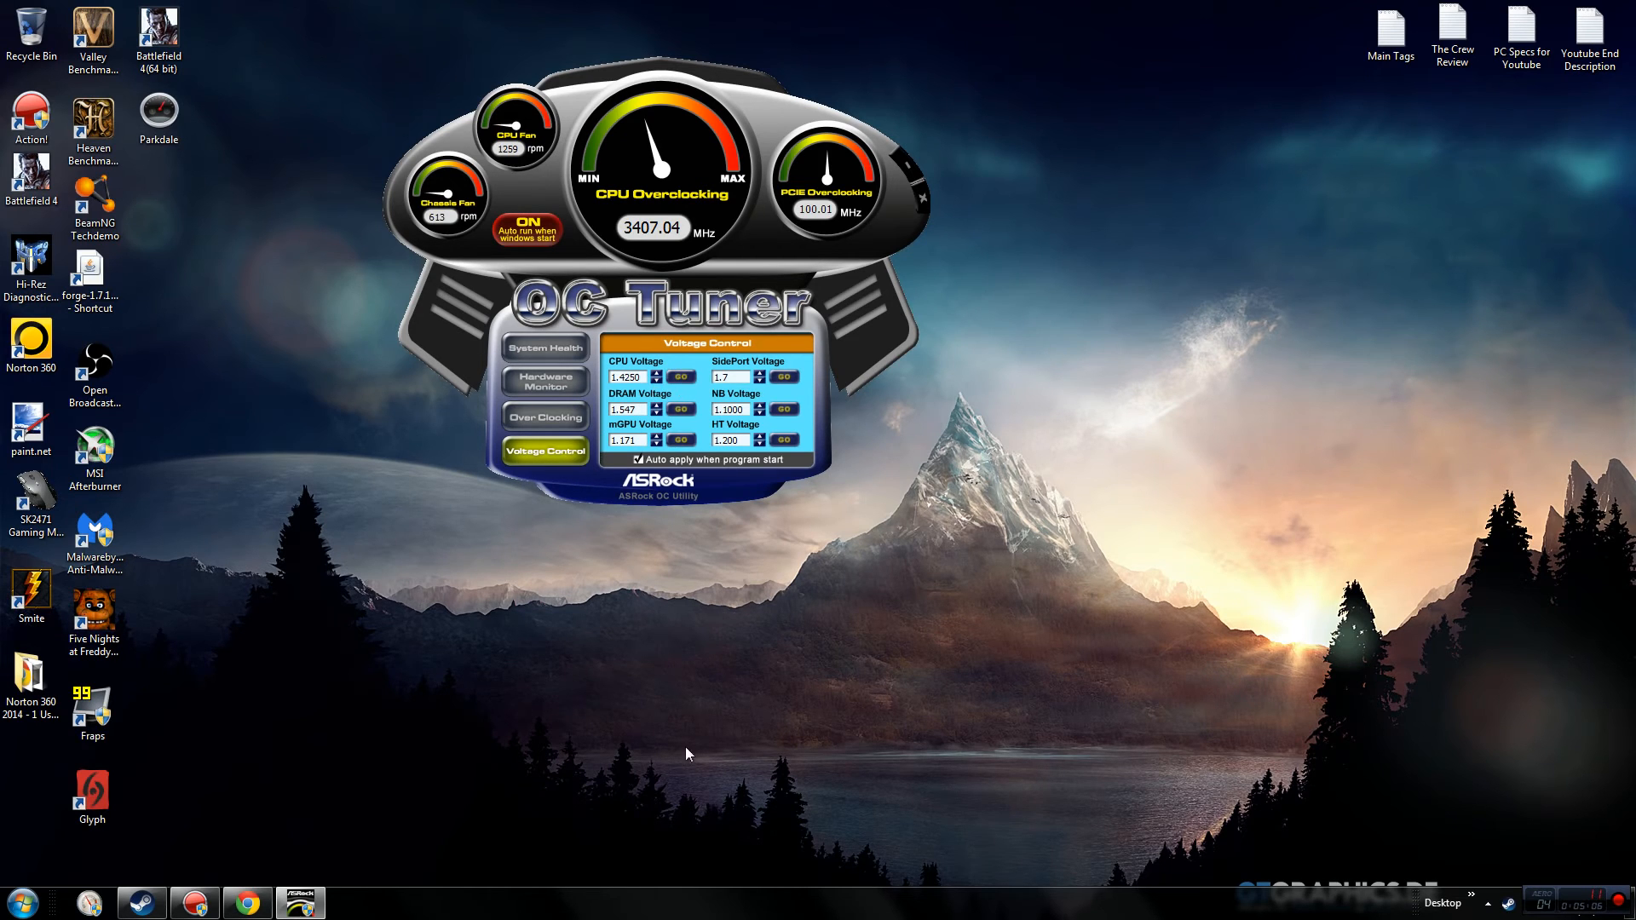
{"action": "mouse_move", "coordinate": [679, 405]}
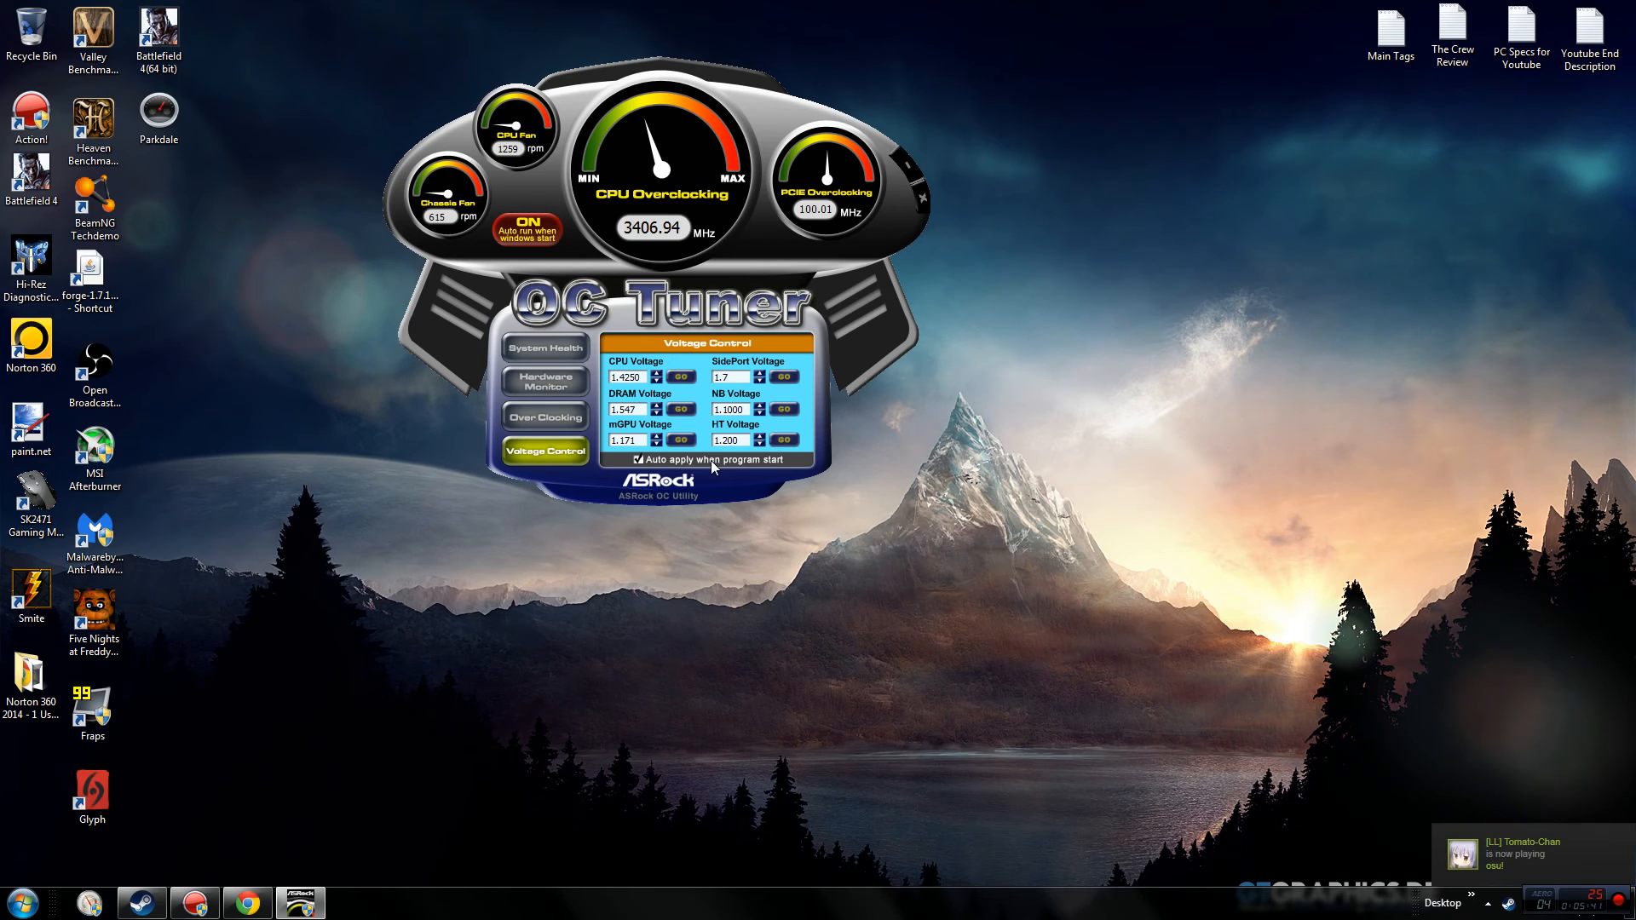
{"action": "mouse_move", "coordinate": [248, 319]}
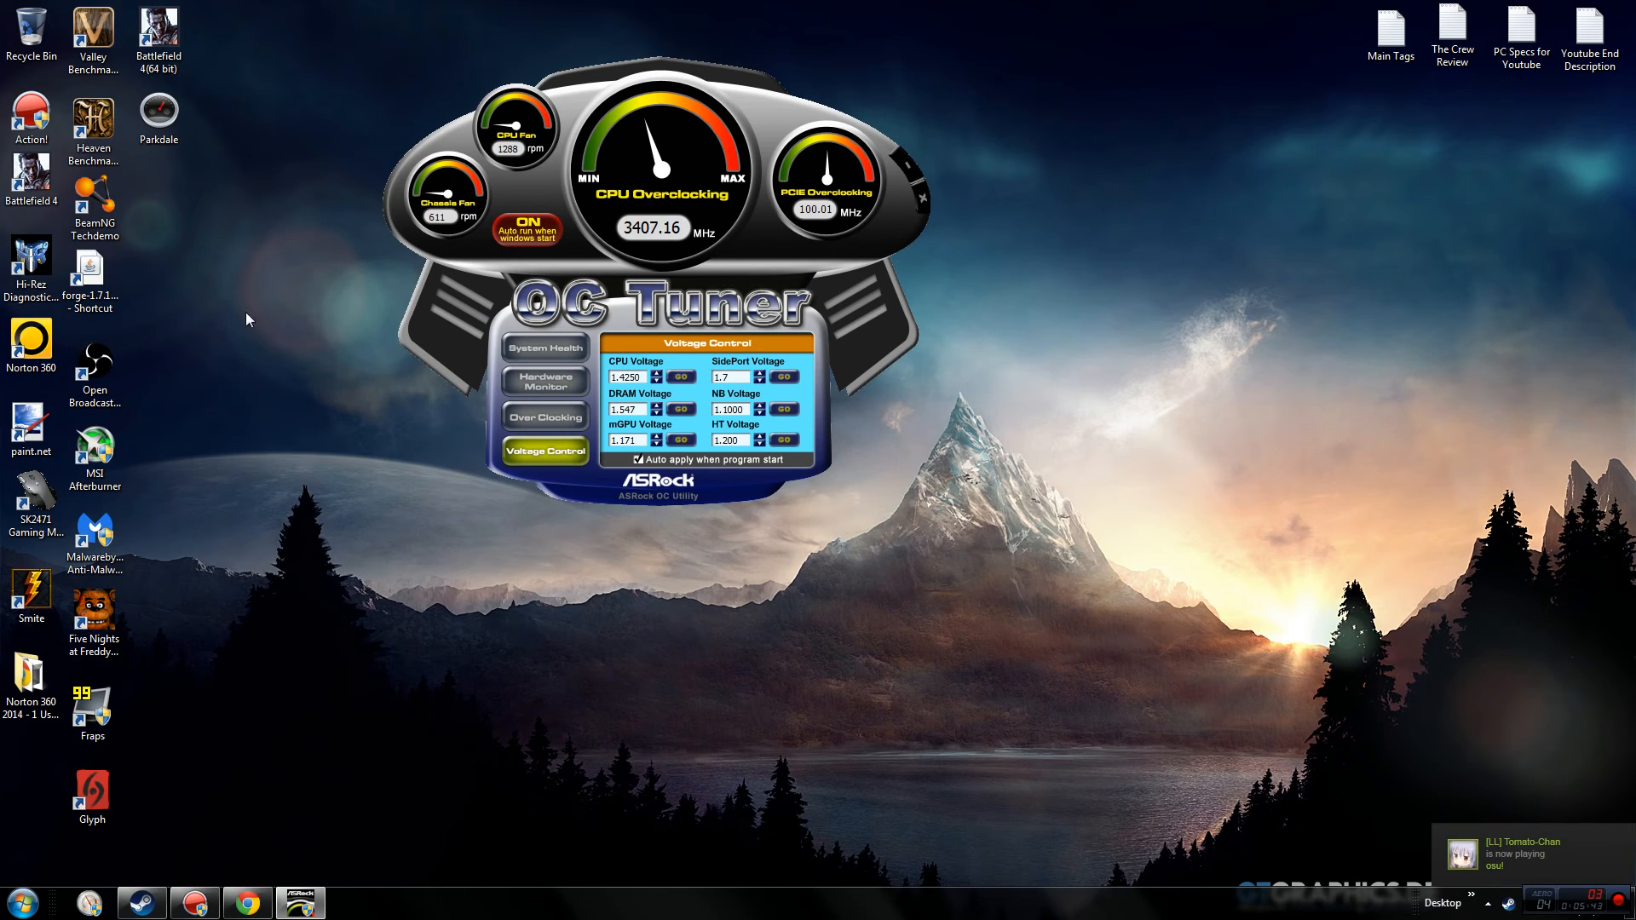
Revisit the Over Clocking page, now showing multiplier 17.0 and about 3407 MHz
{"action": "left_click", "coordinate": [544, 417]}
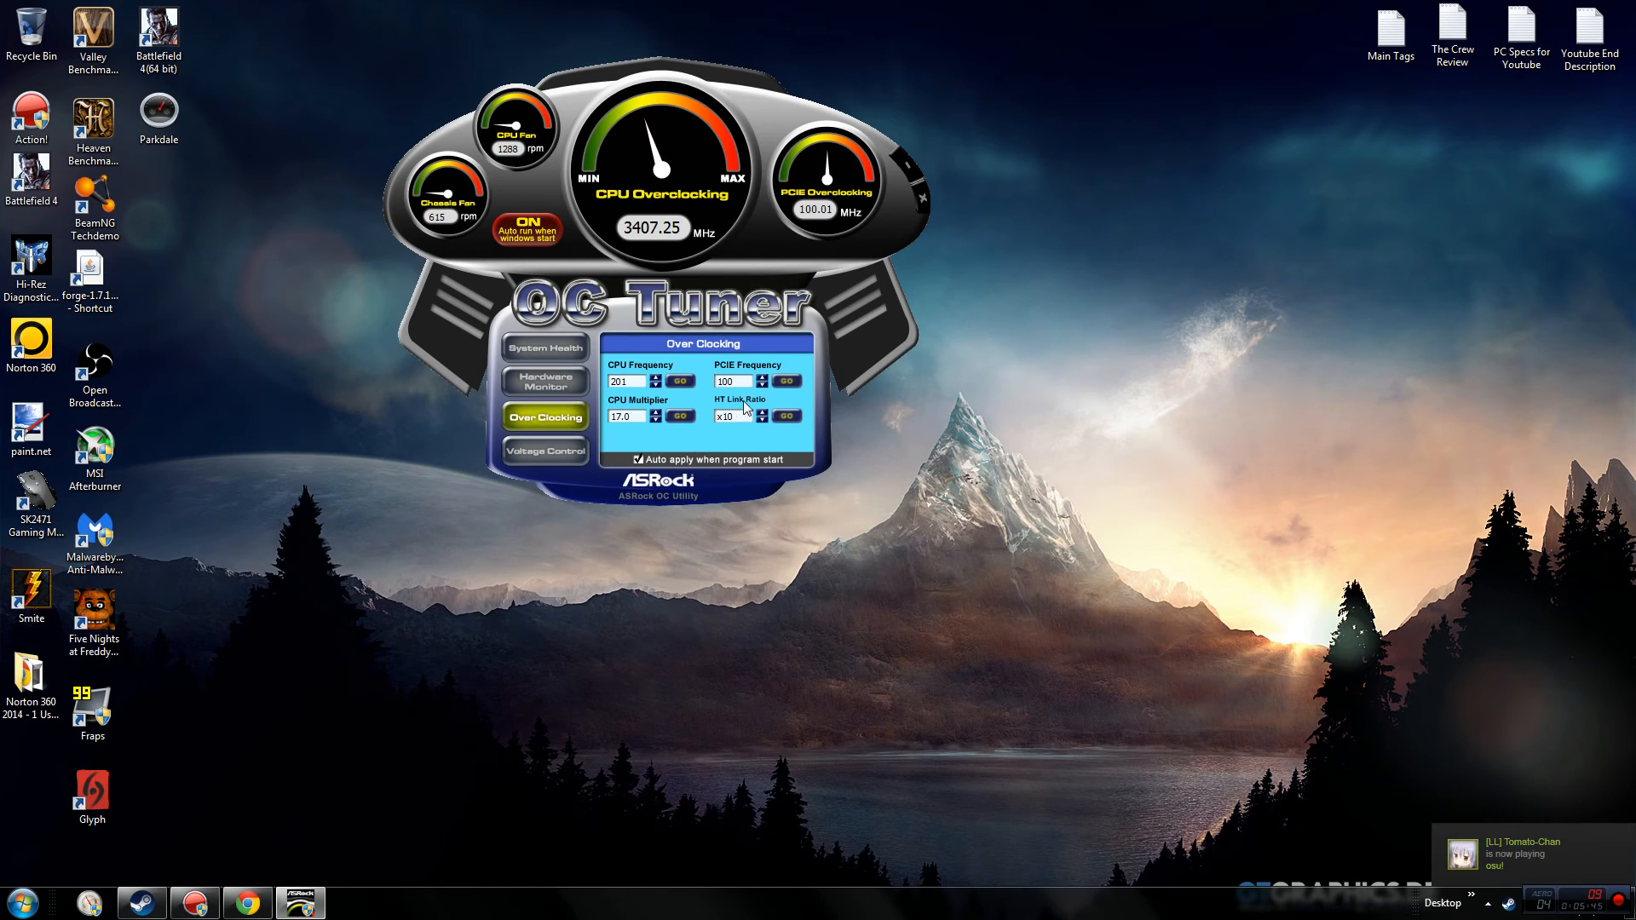
Return to System Health via Voltage Control, showing CPU 32C and fan 1288 RPM
{"action": "left_click", "coordinate": [544, 452]}
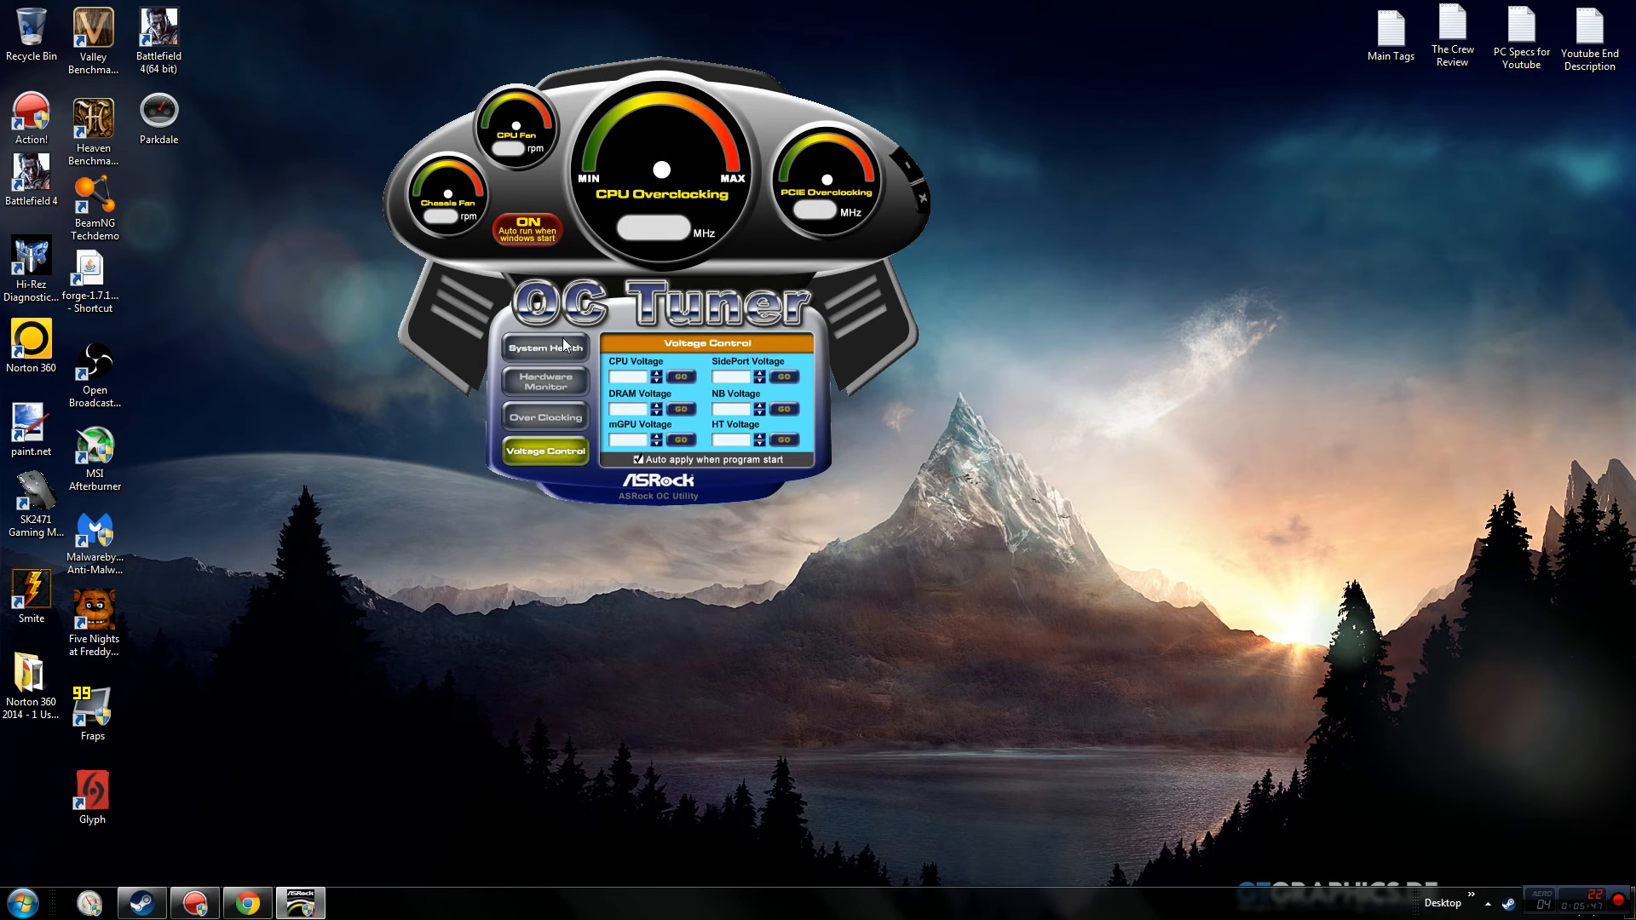
{"action": "left_click", "coordinate": [544, 348]}
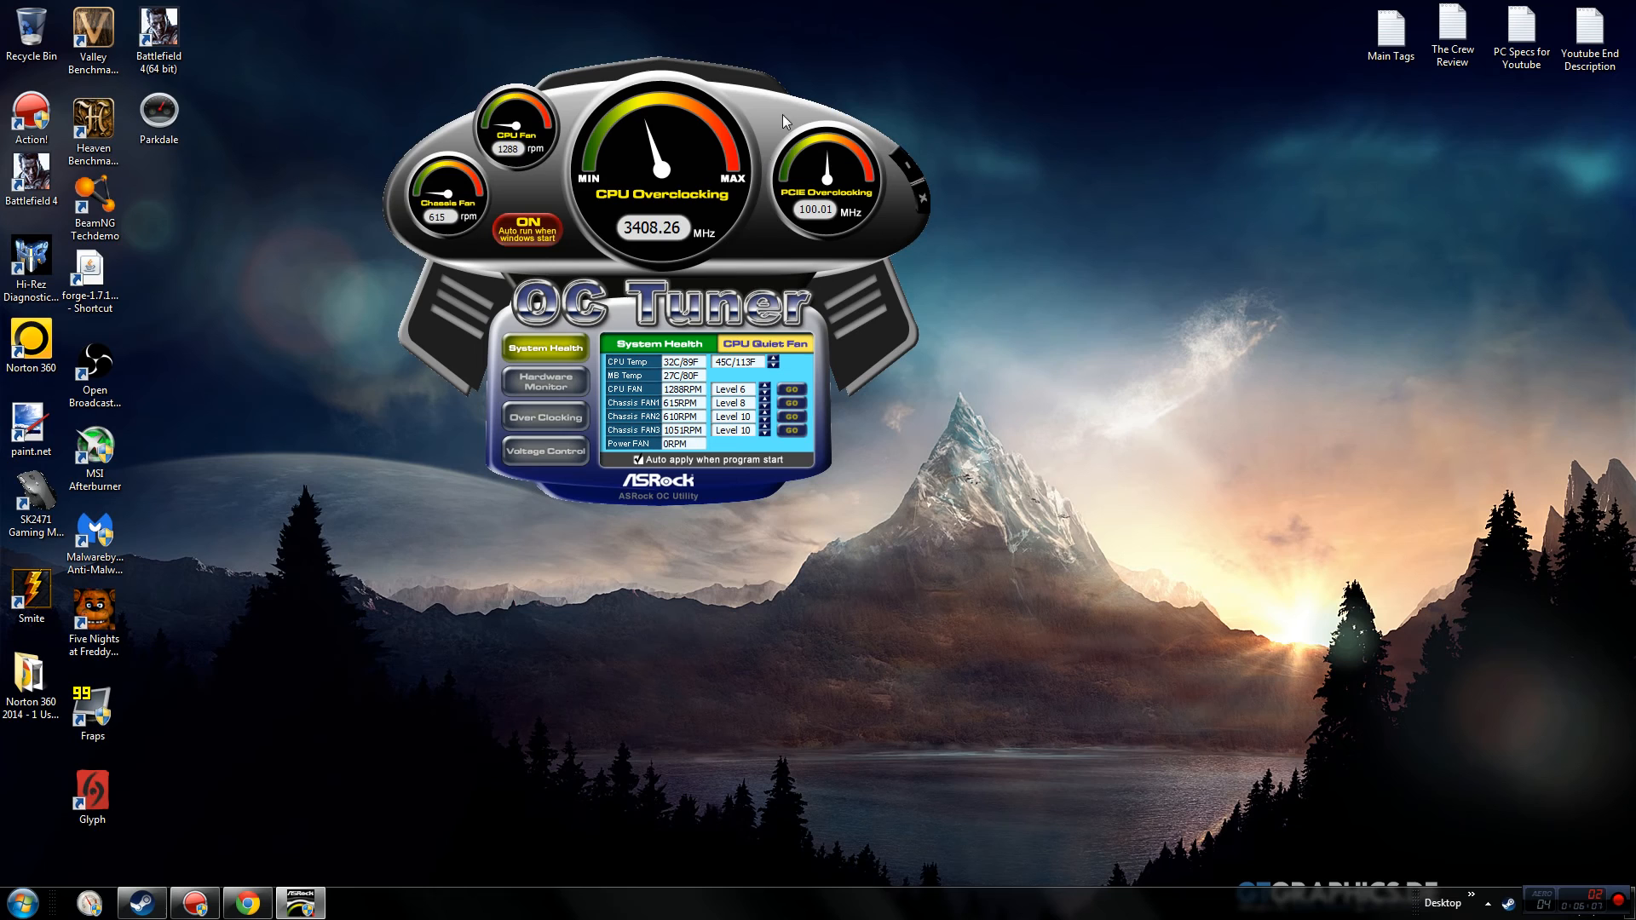
{"action": "mouse_move", "coordinate": [733, 20]}
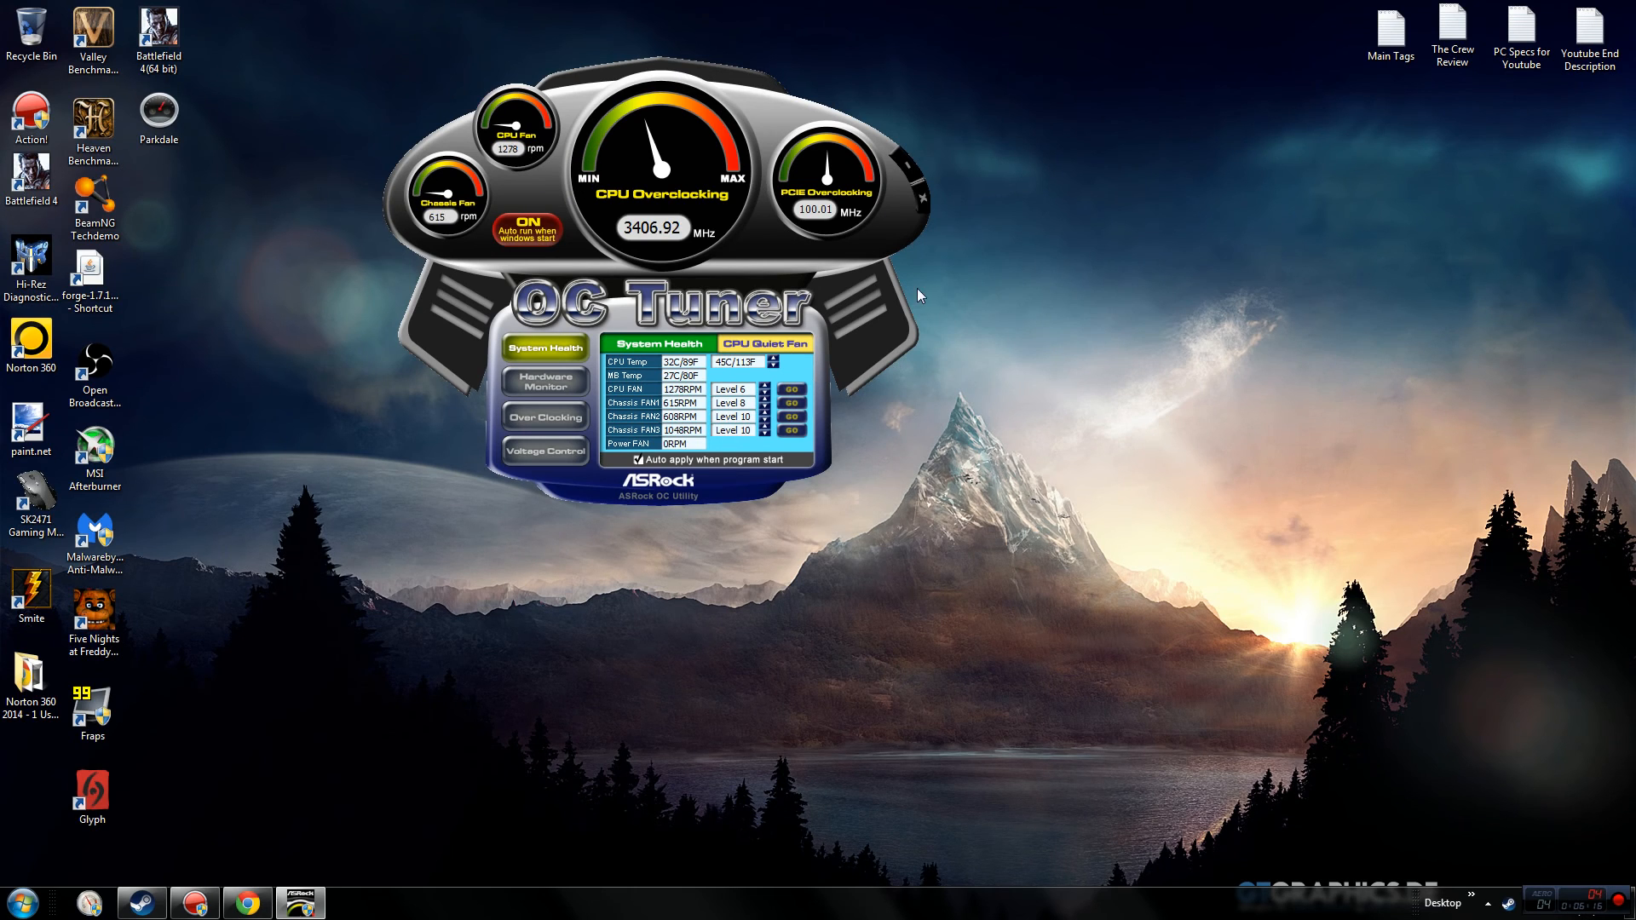
{"action": "mouse_move", "coordinate": [1105, 266]}
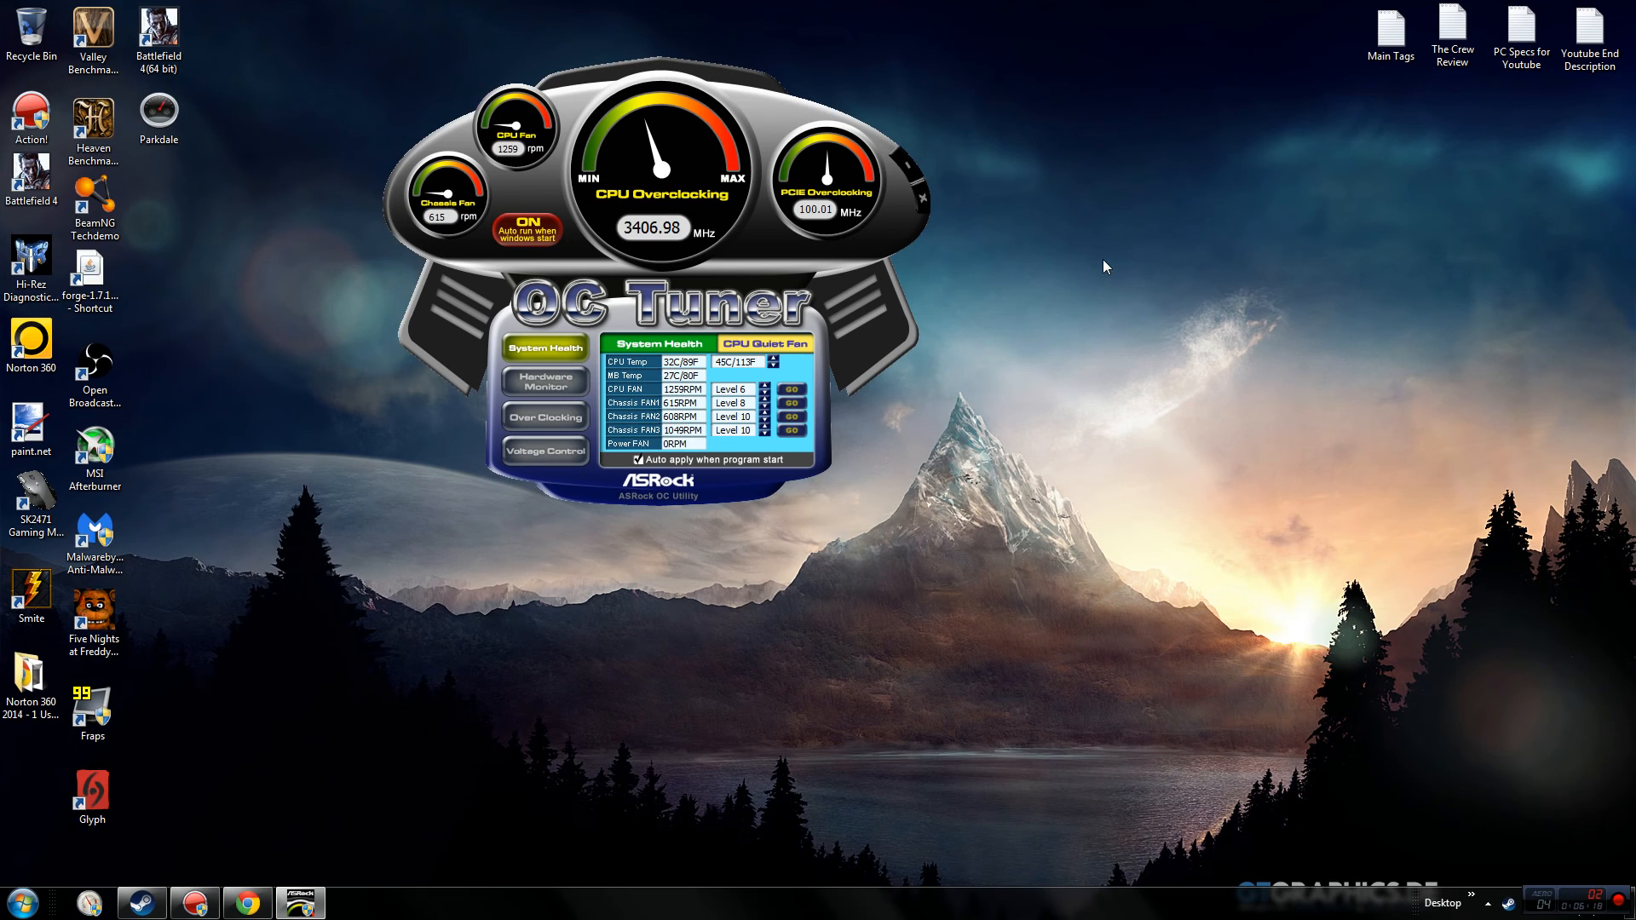